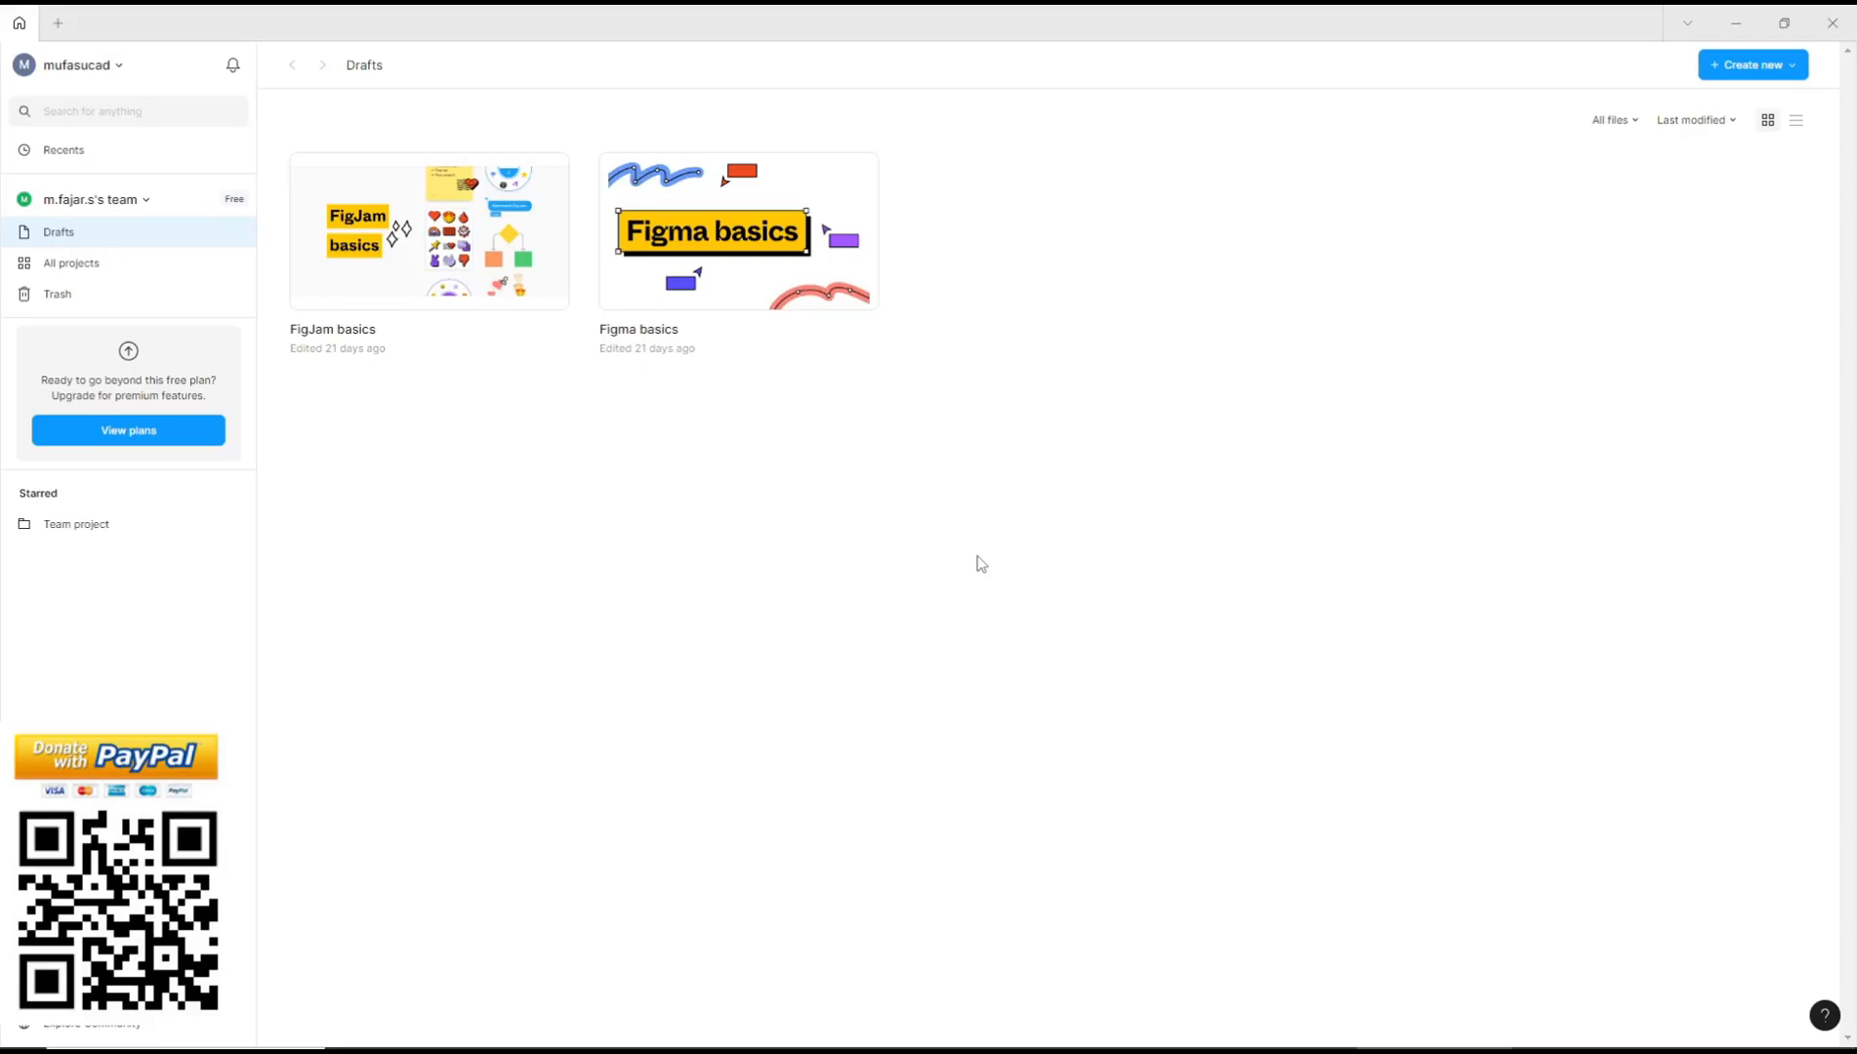
Step: Create a new blank design file from the Drafts page
click(1751, 65)
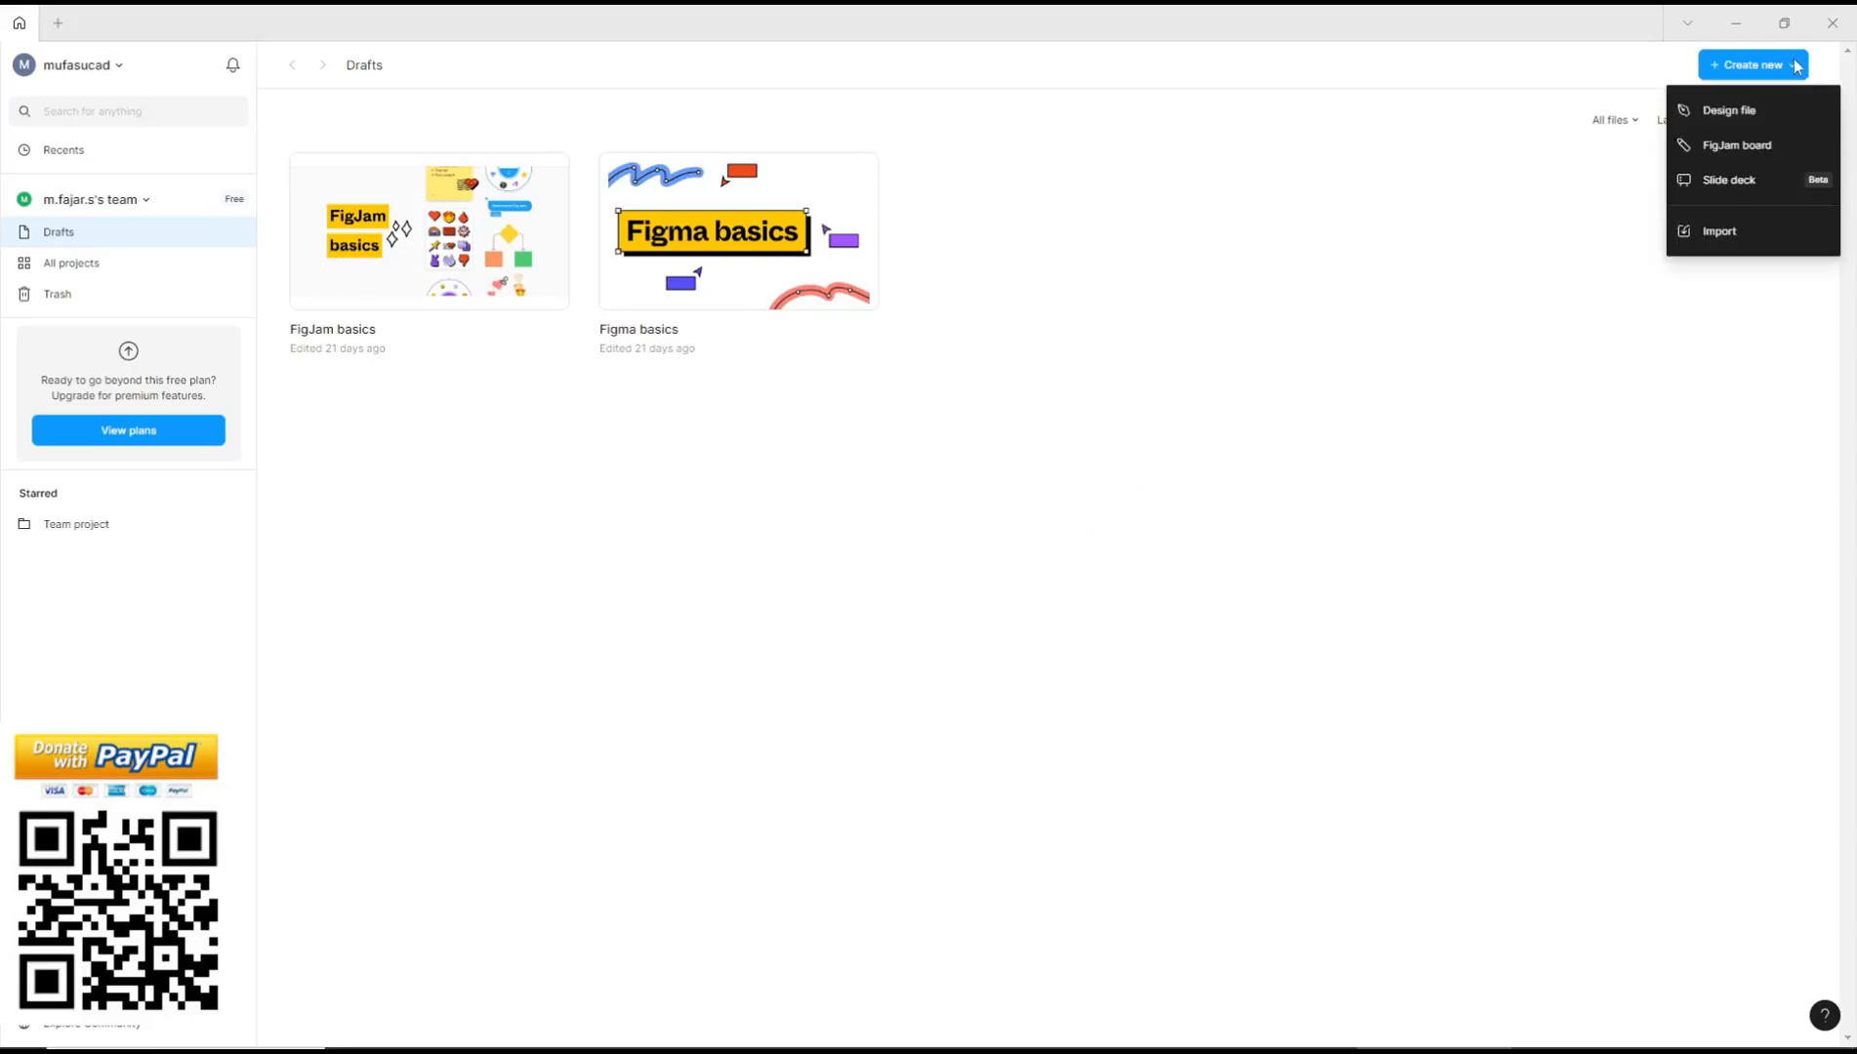
click(1730, 109)
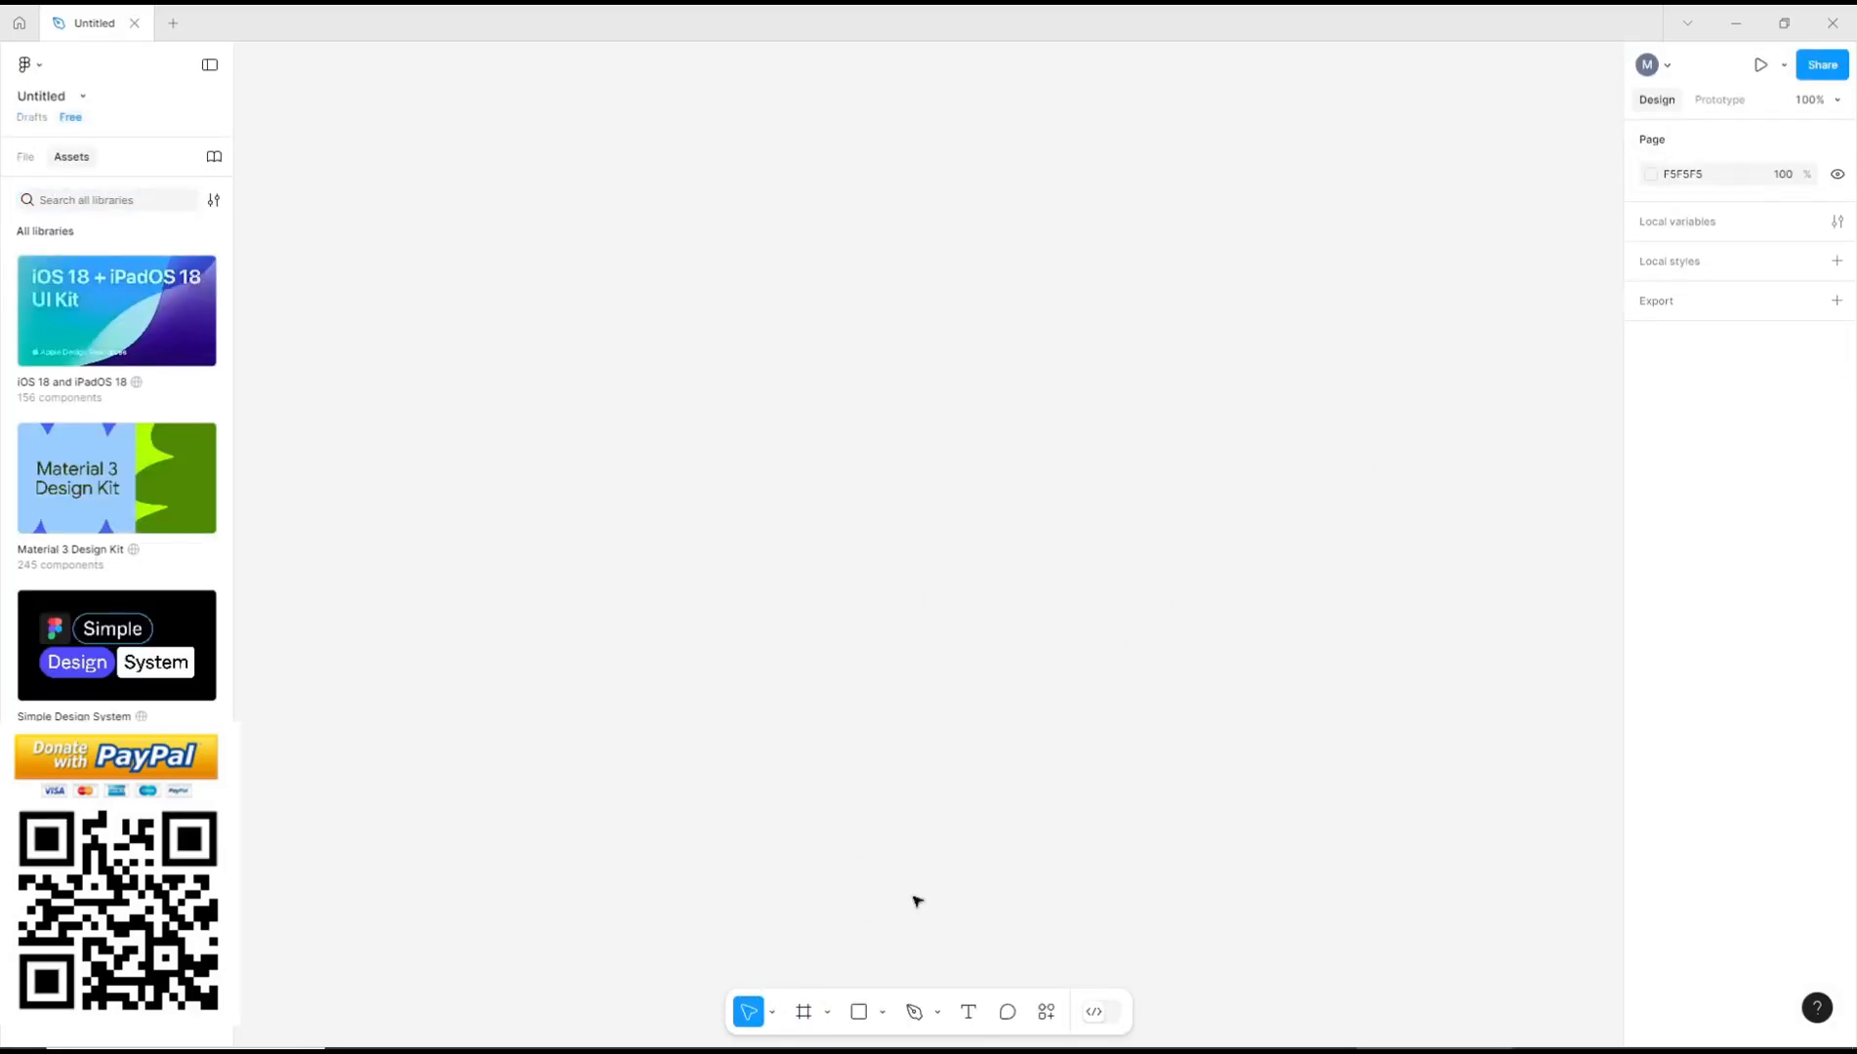
Step: Add a 1280×800 Android Expanded frame using the Tablet preset
click(805, 1012)
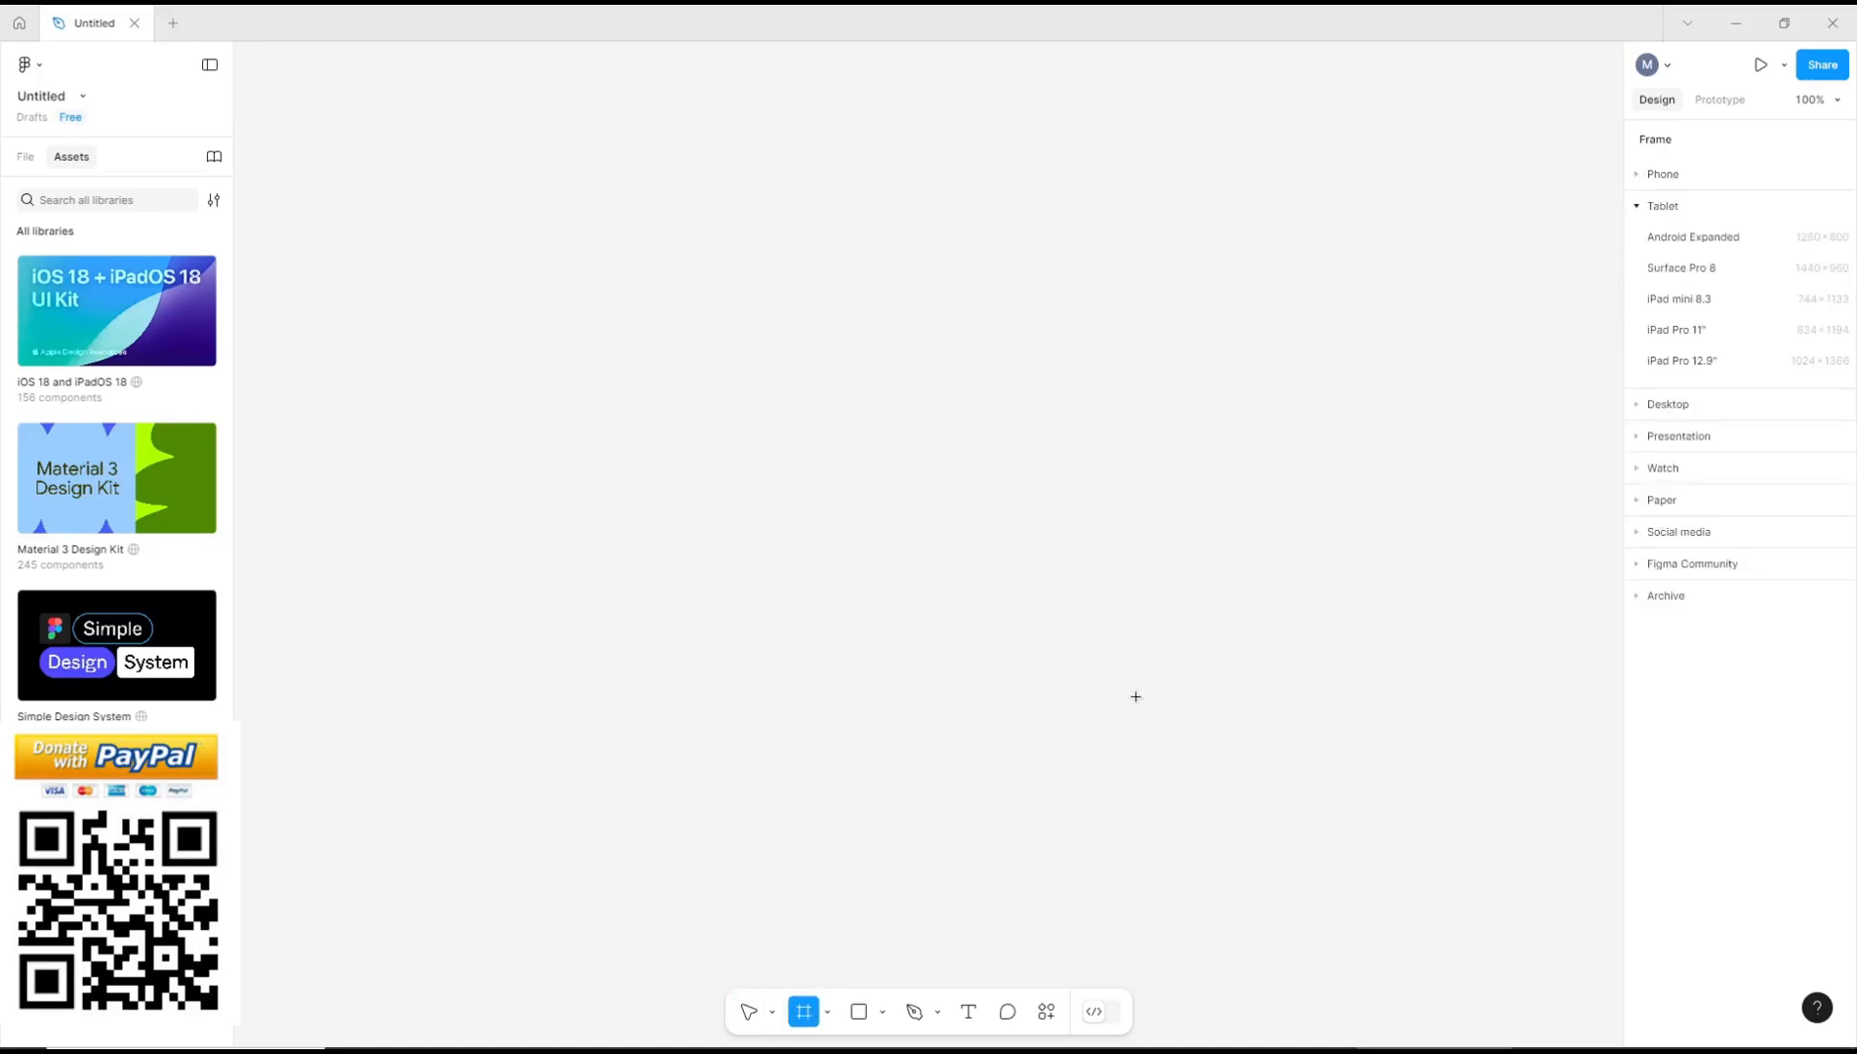
click(1694, 238)
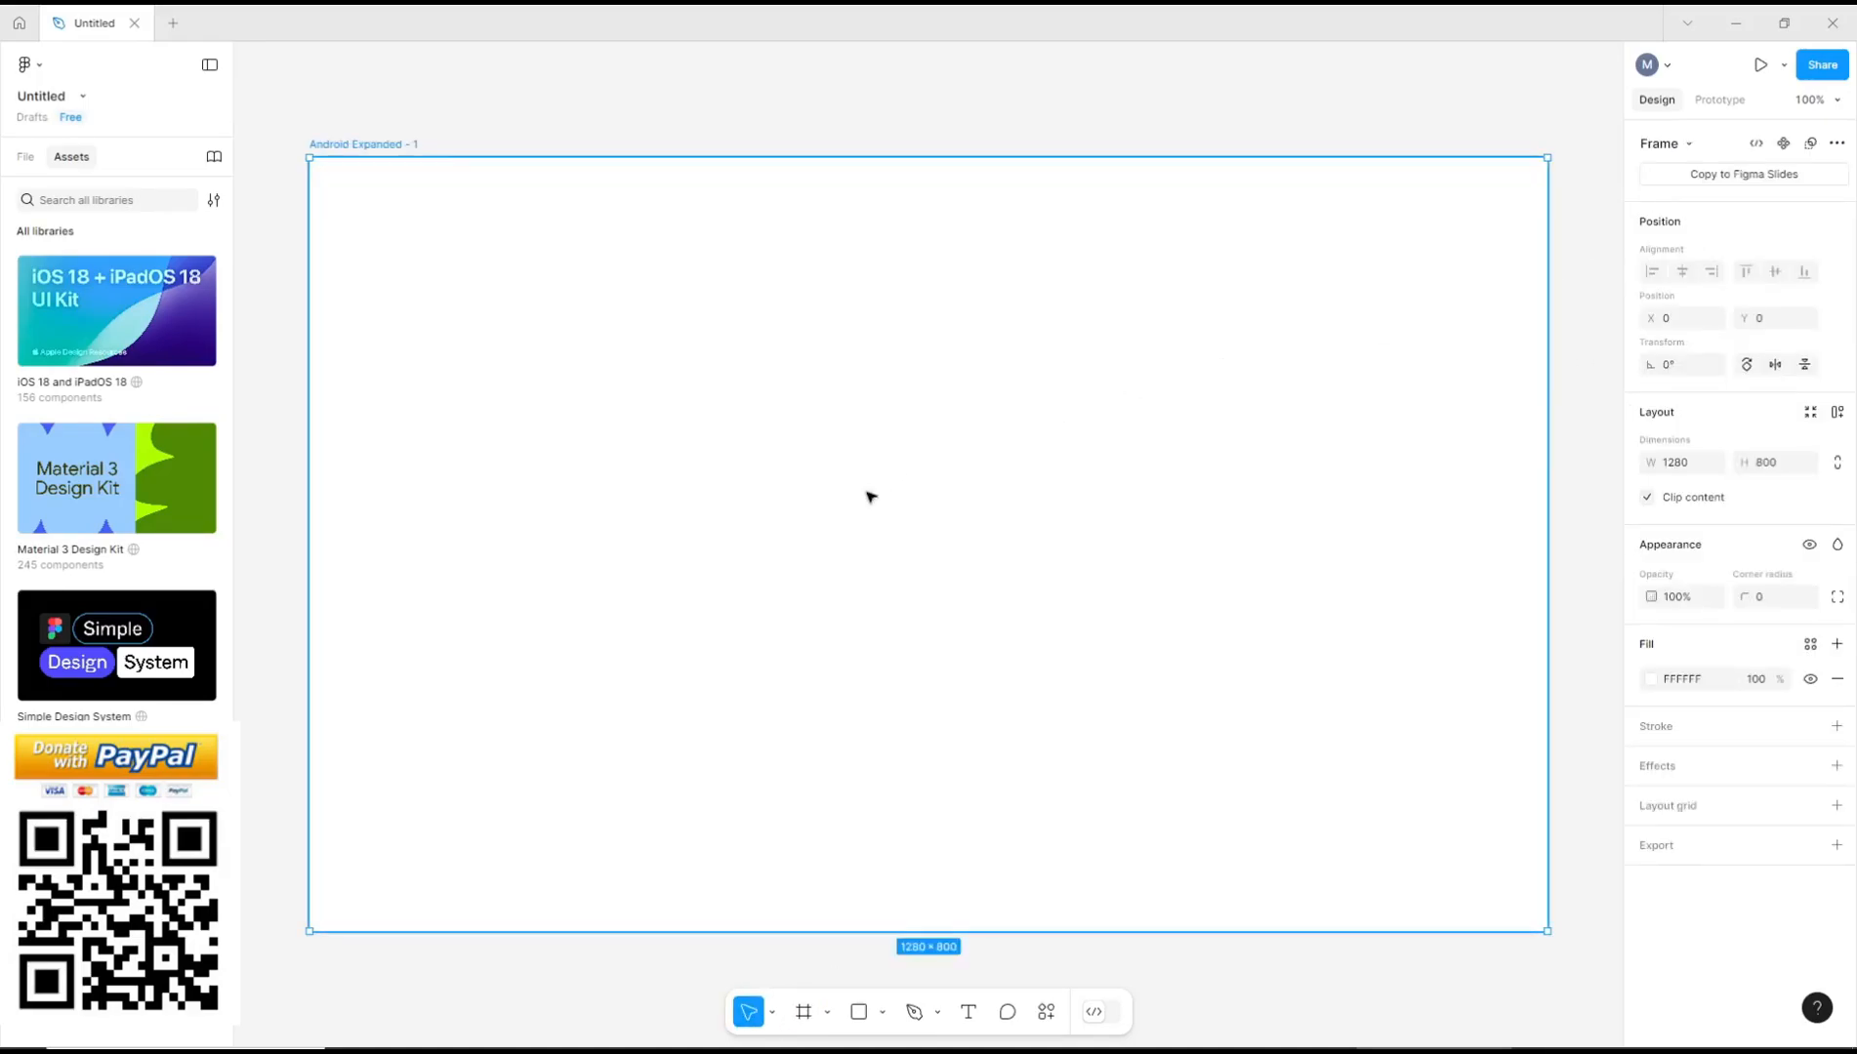
mouse_move(23, 163)
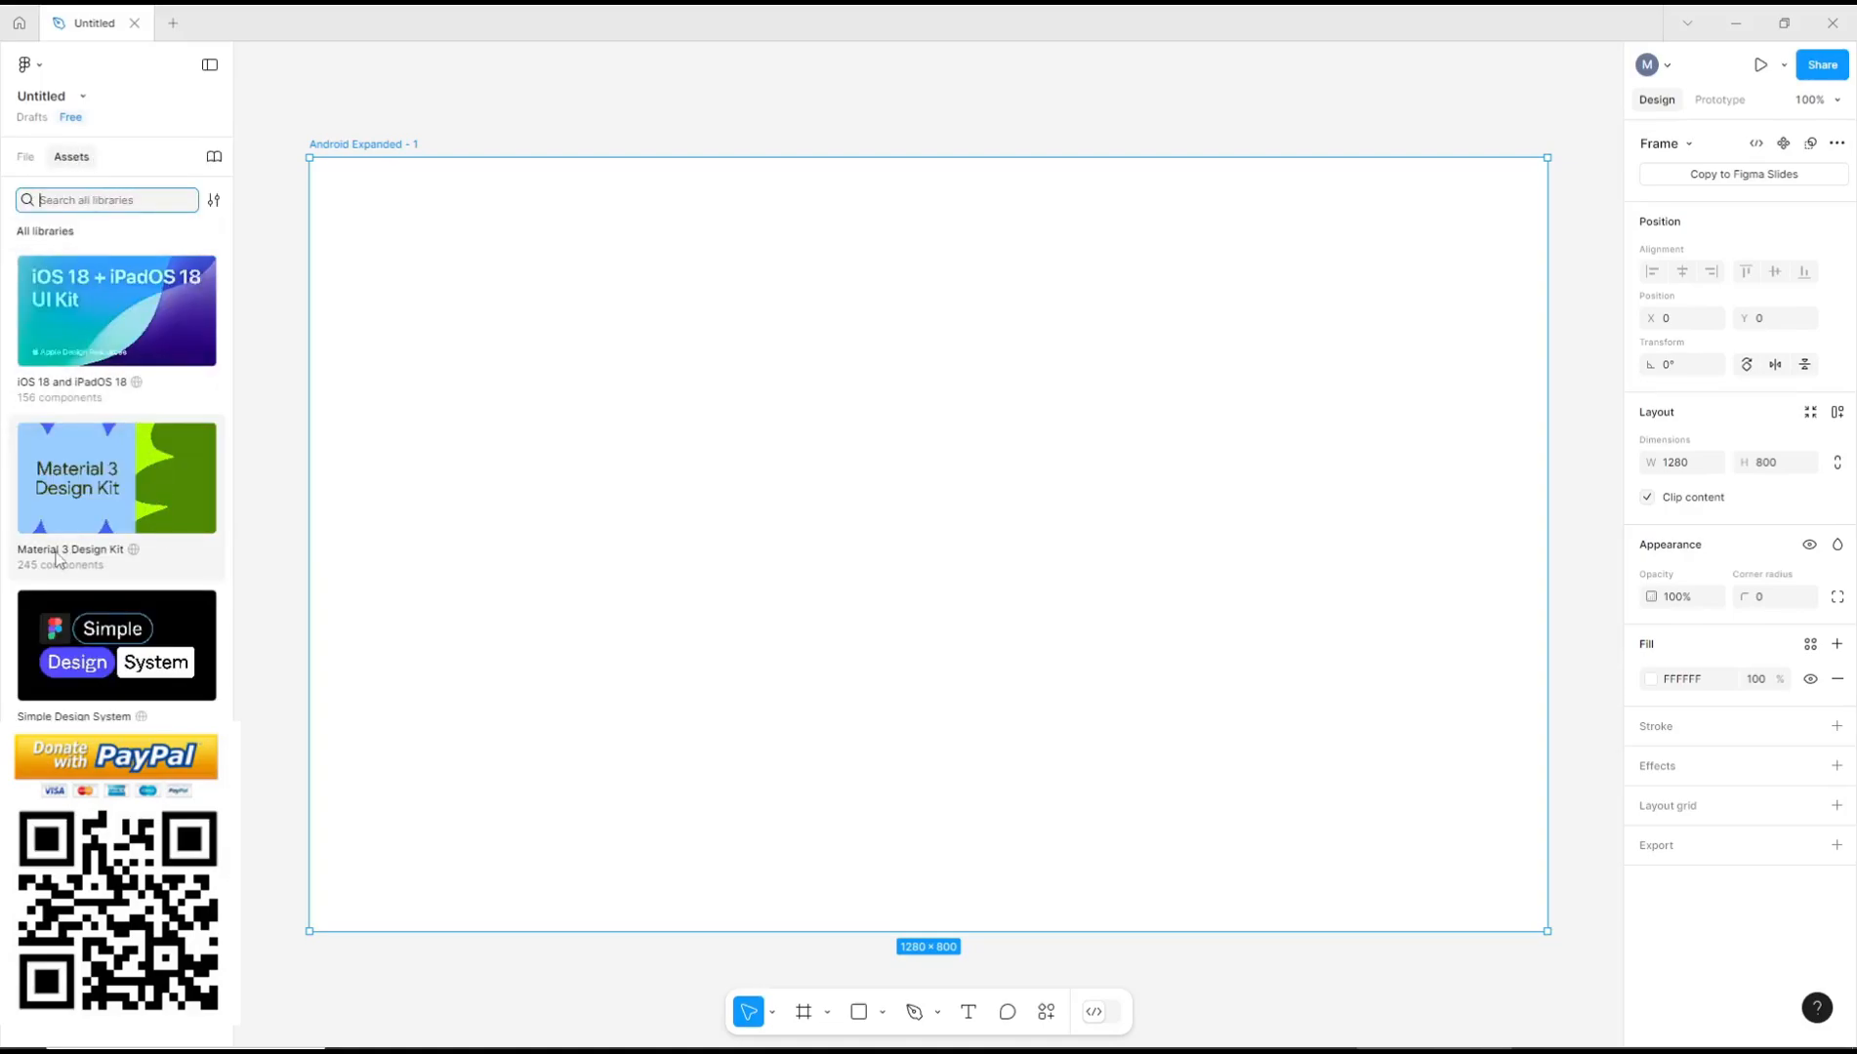
Step: Drag a Material 3 button, horizontal card and input chip into the frame
click(115, 478)
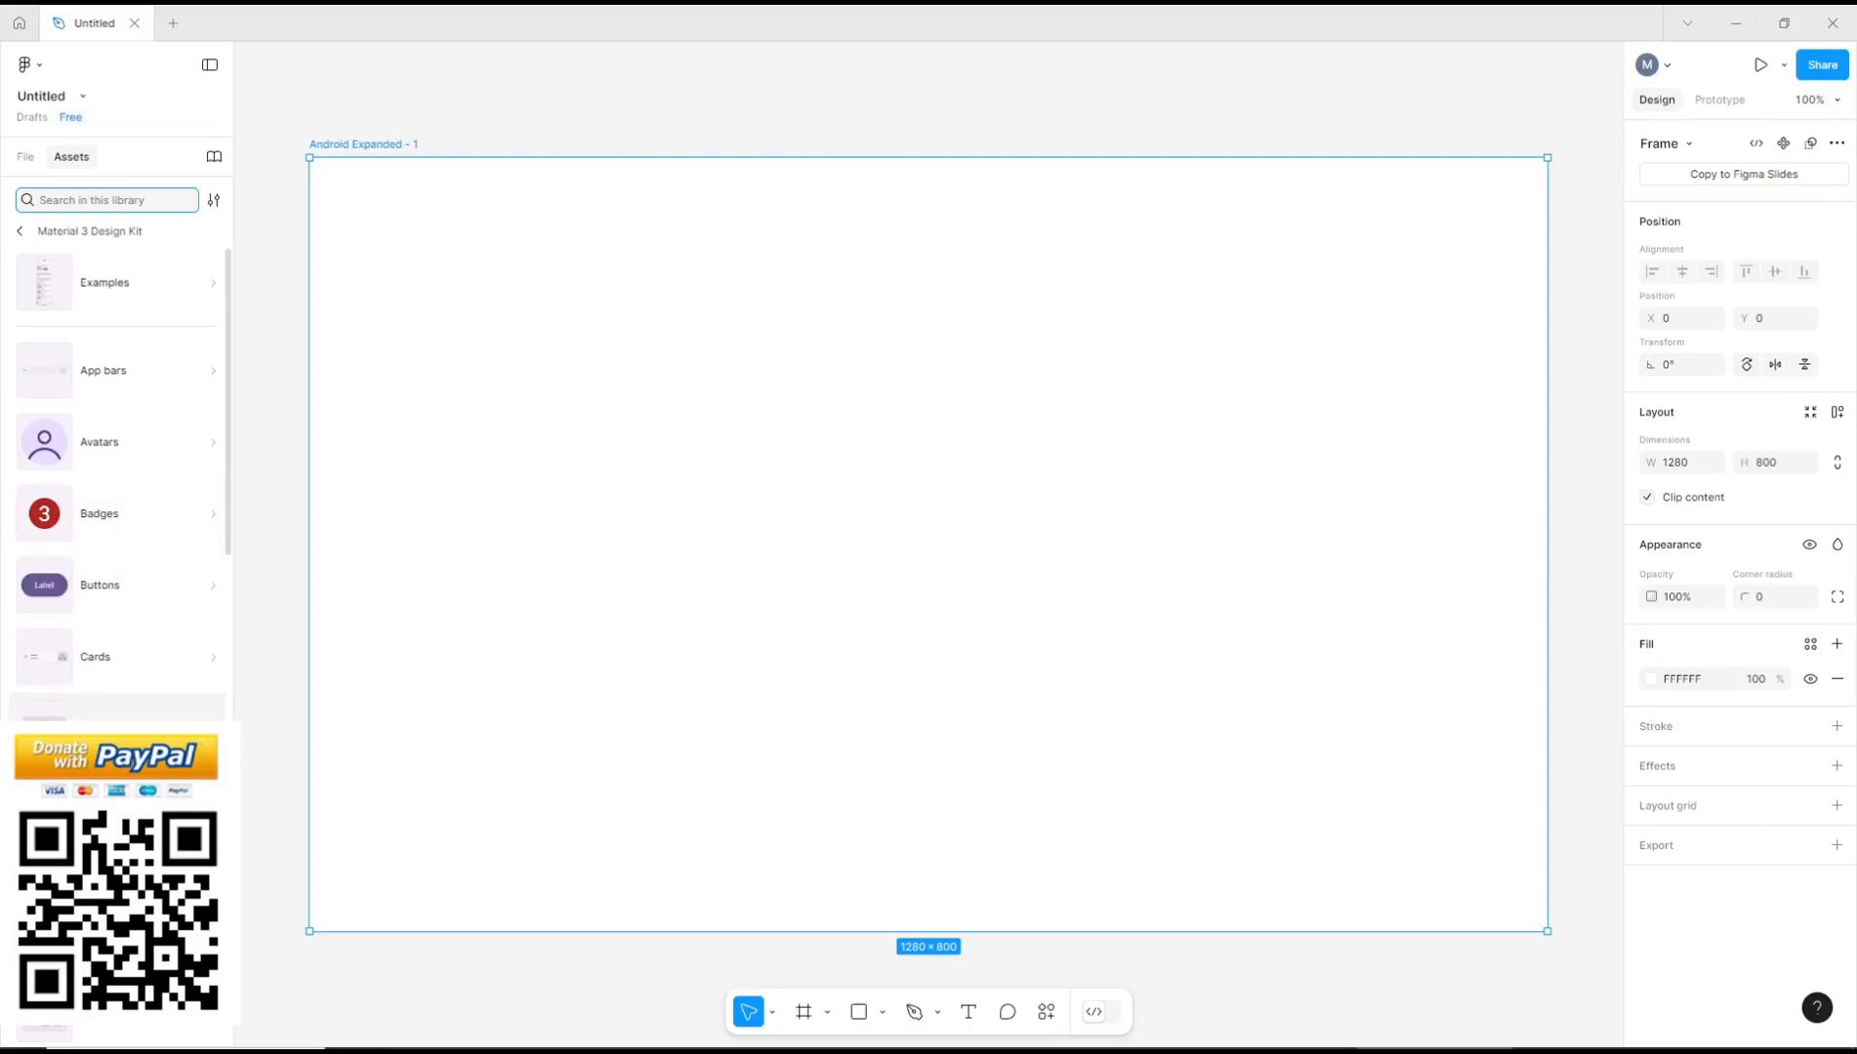
click(97, 586)
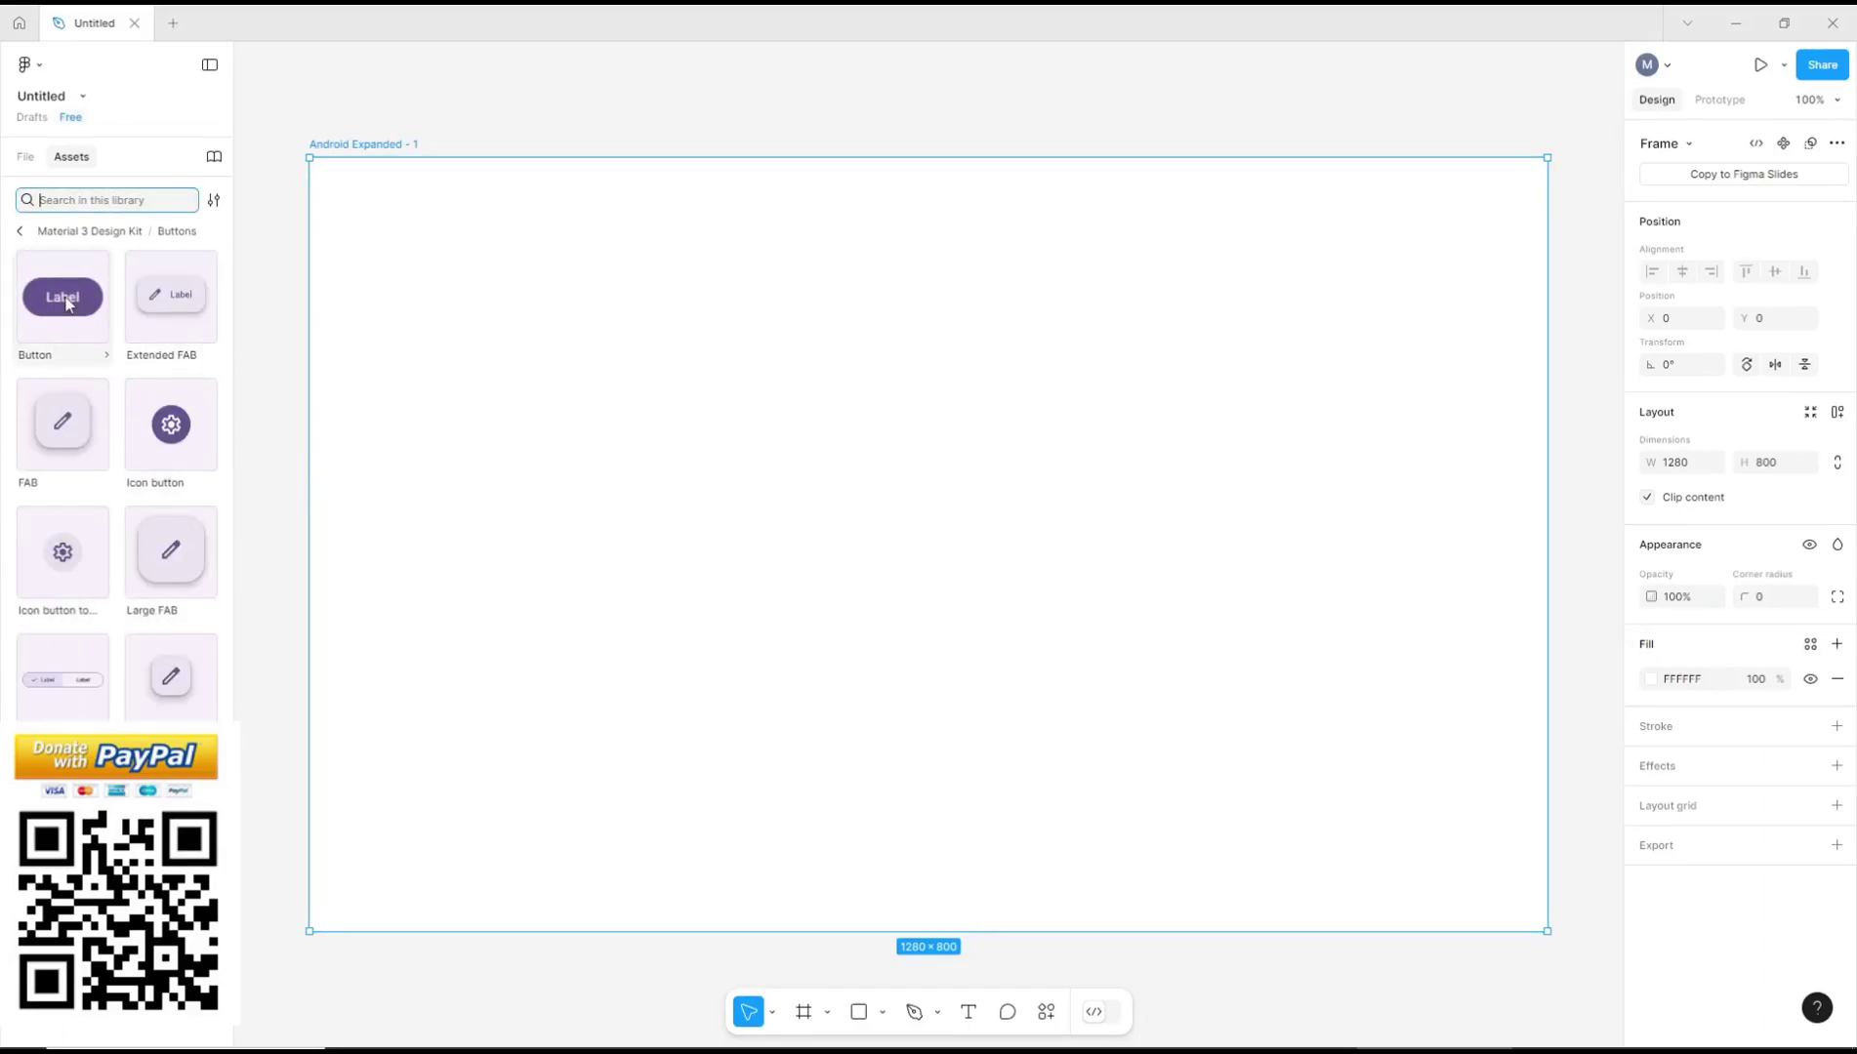
drag(62, 297, 465, 252)
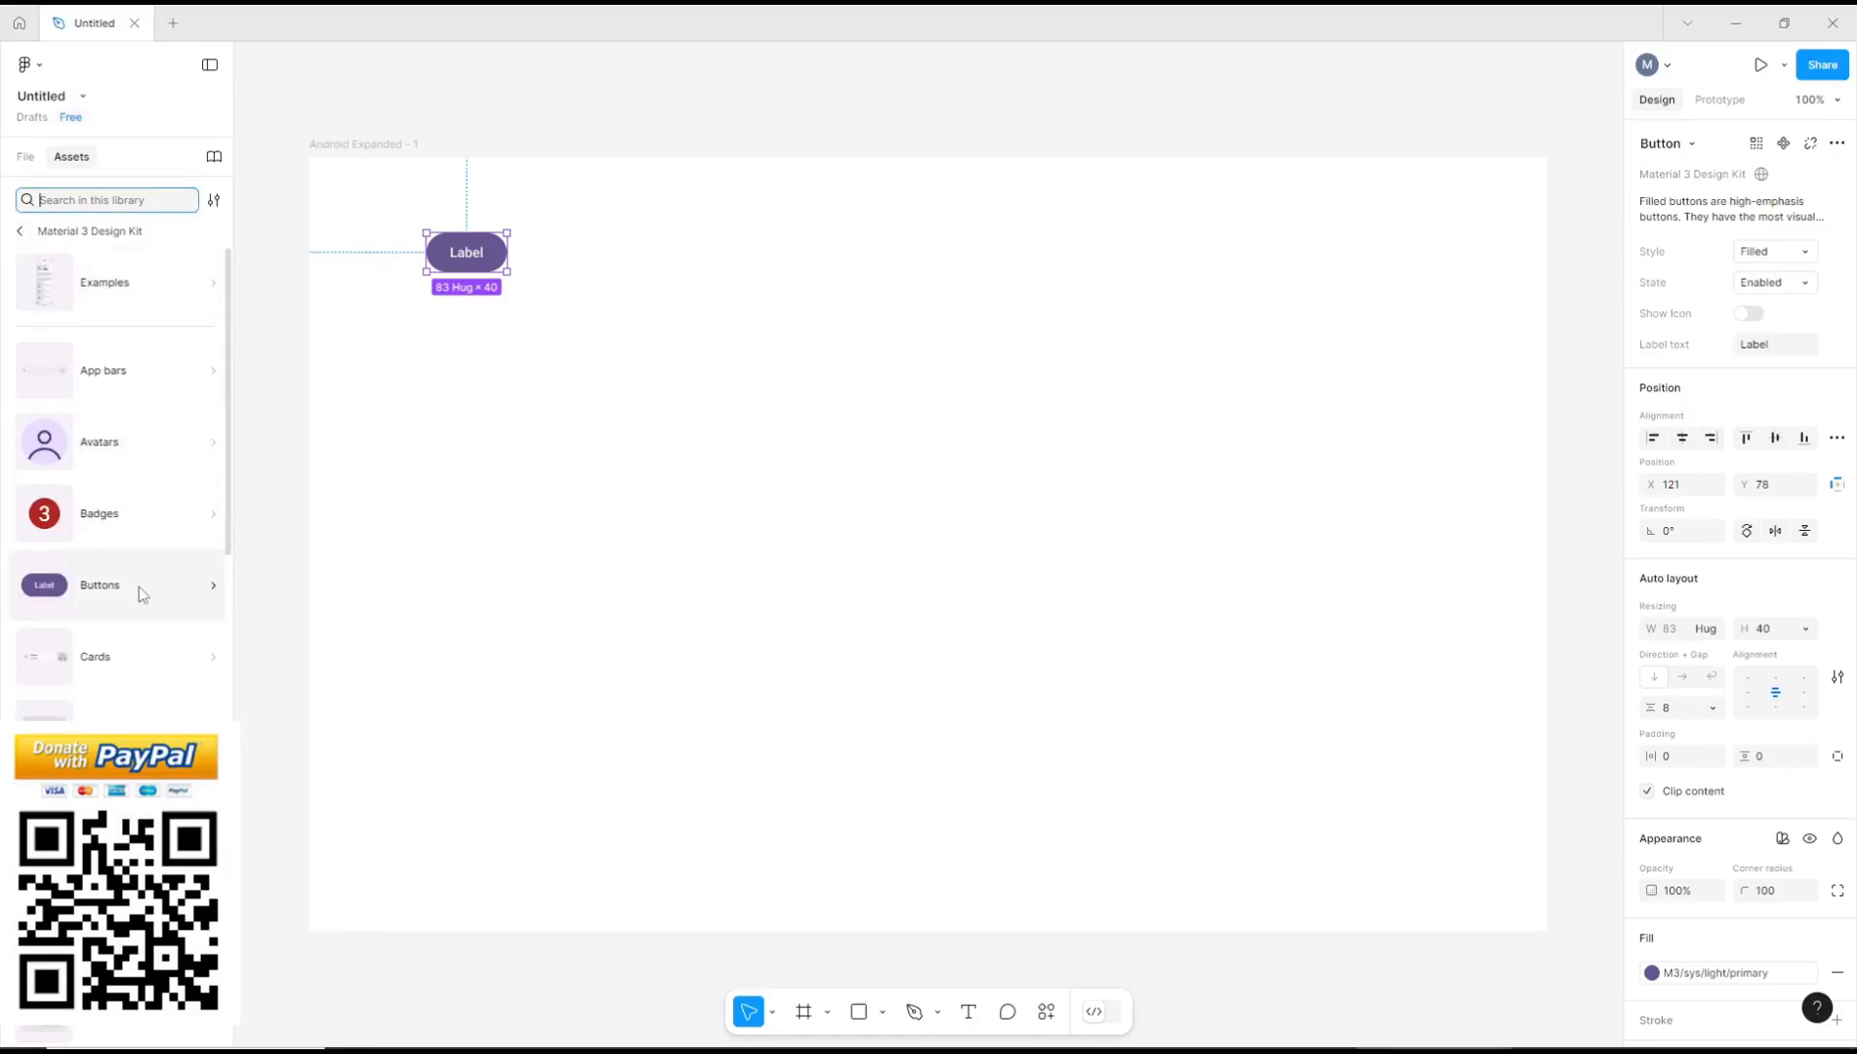
click(96, 656)
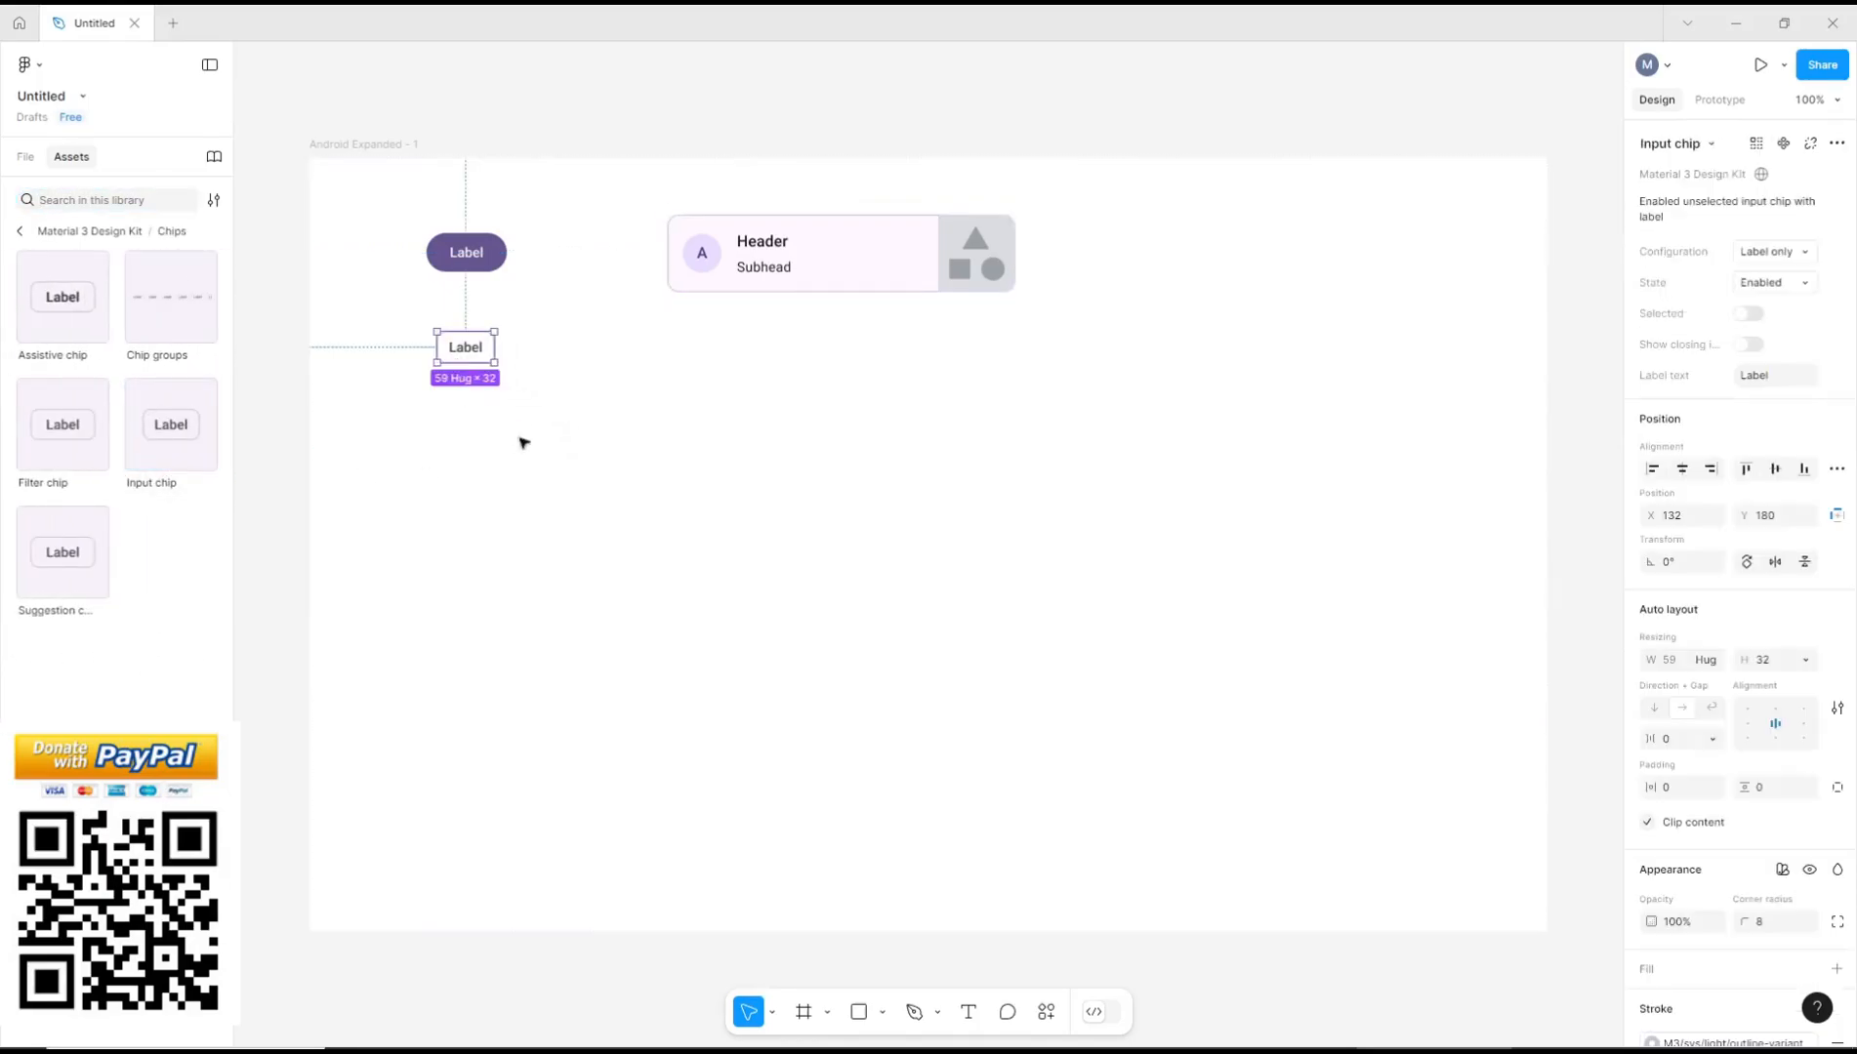
click(25, 156)
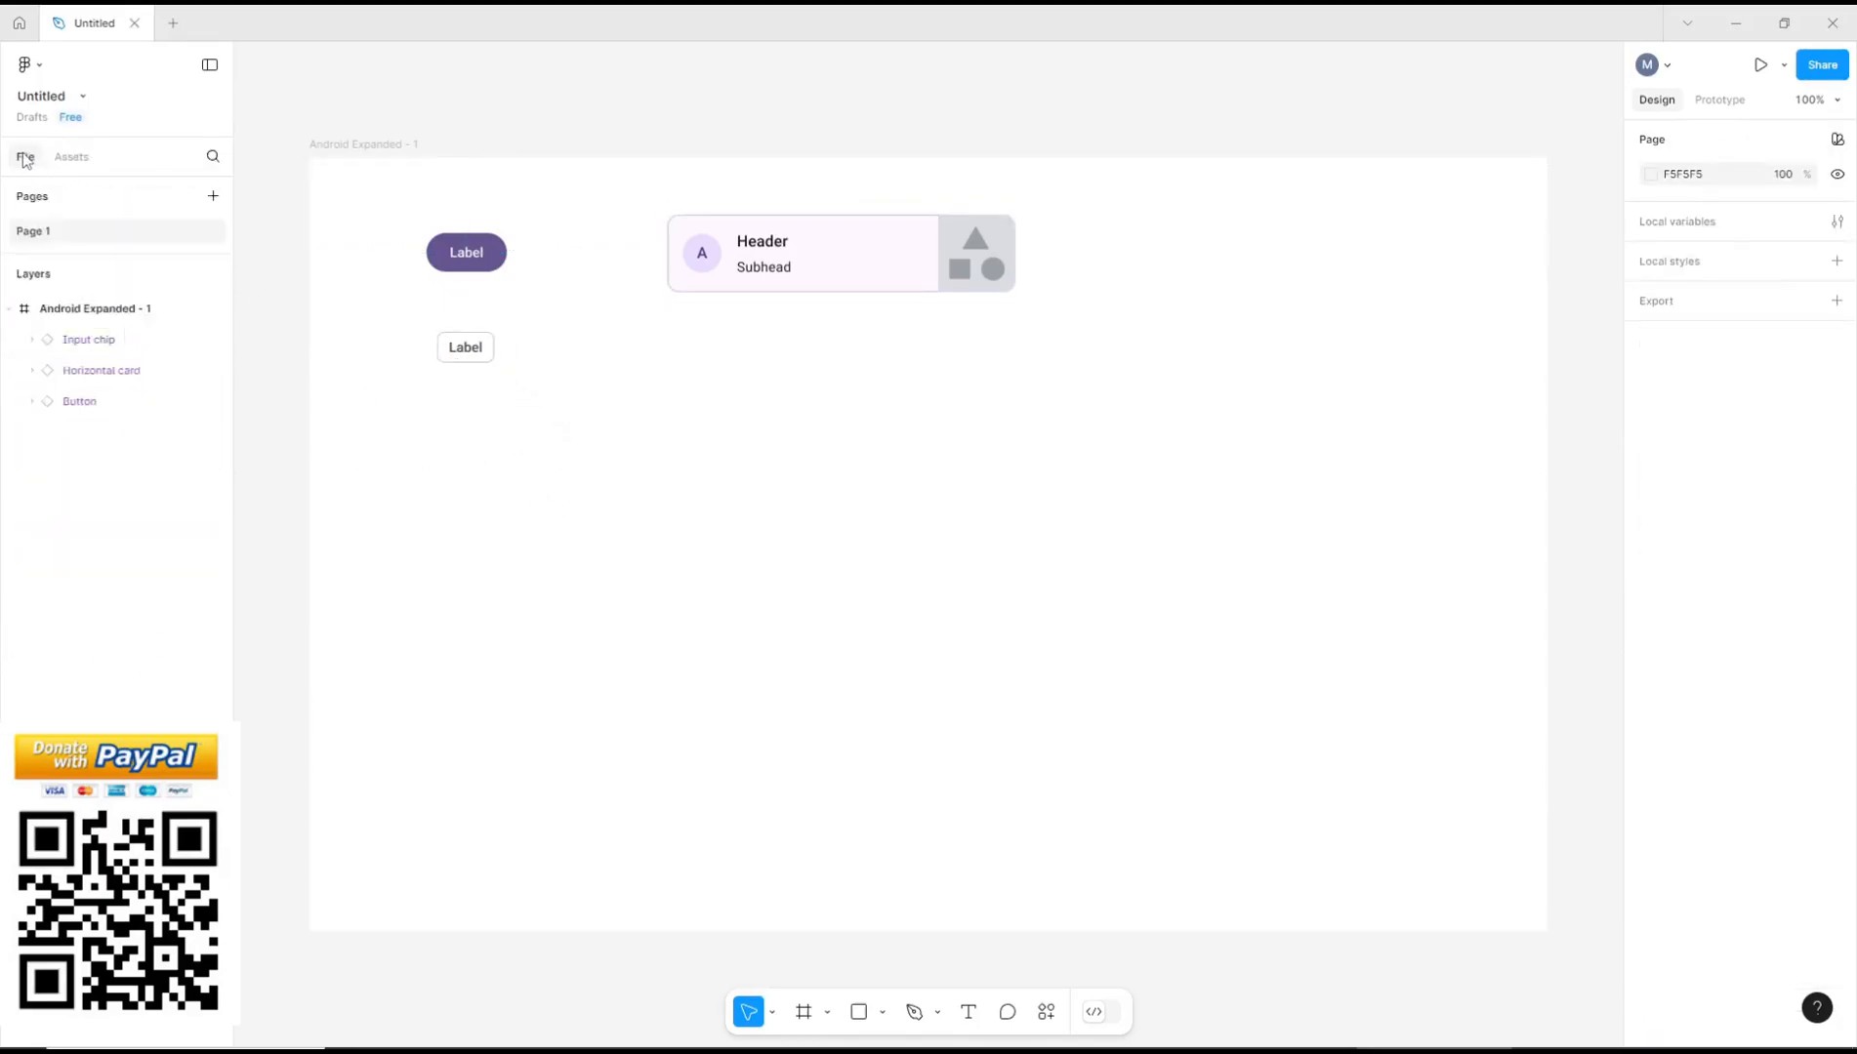
Step: Delete the Input chip layer, leaving the button and horizontal card
click(101, 371)
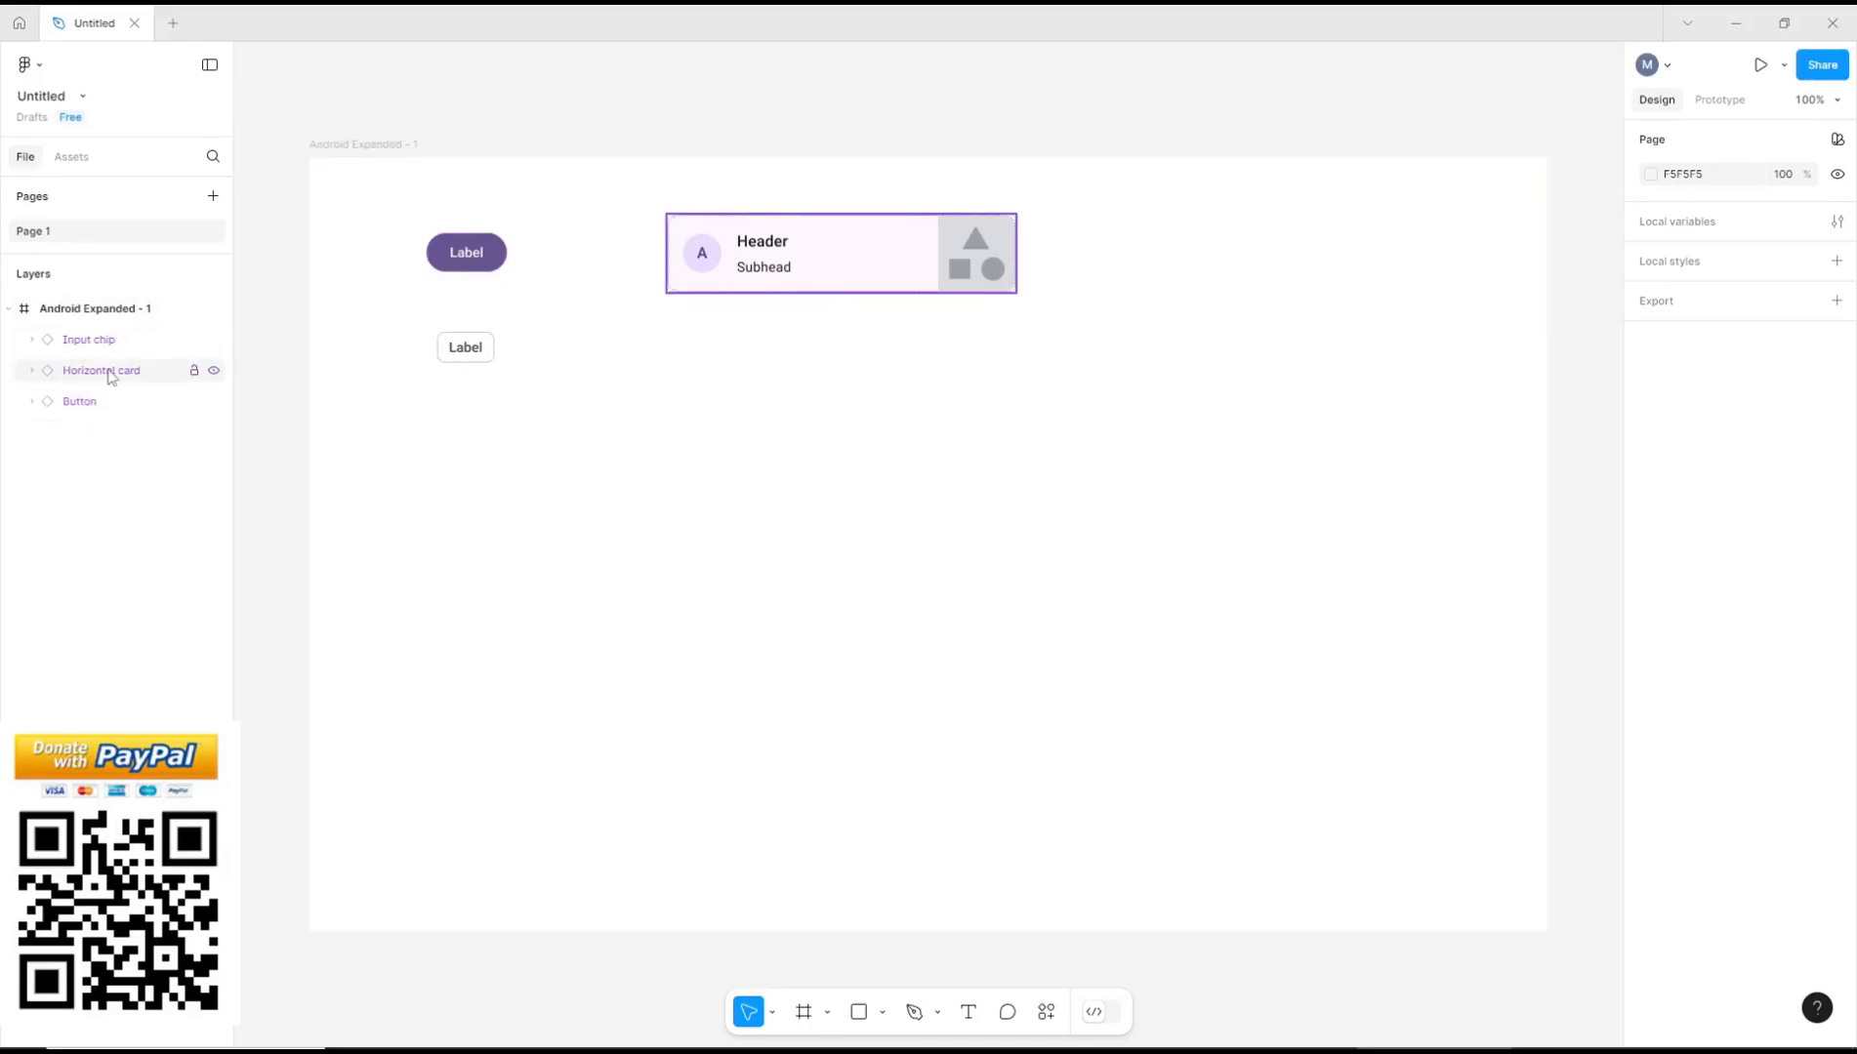
click(90, 340)
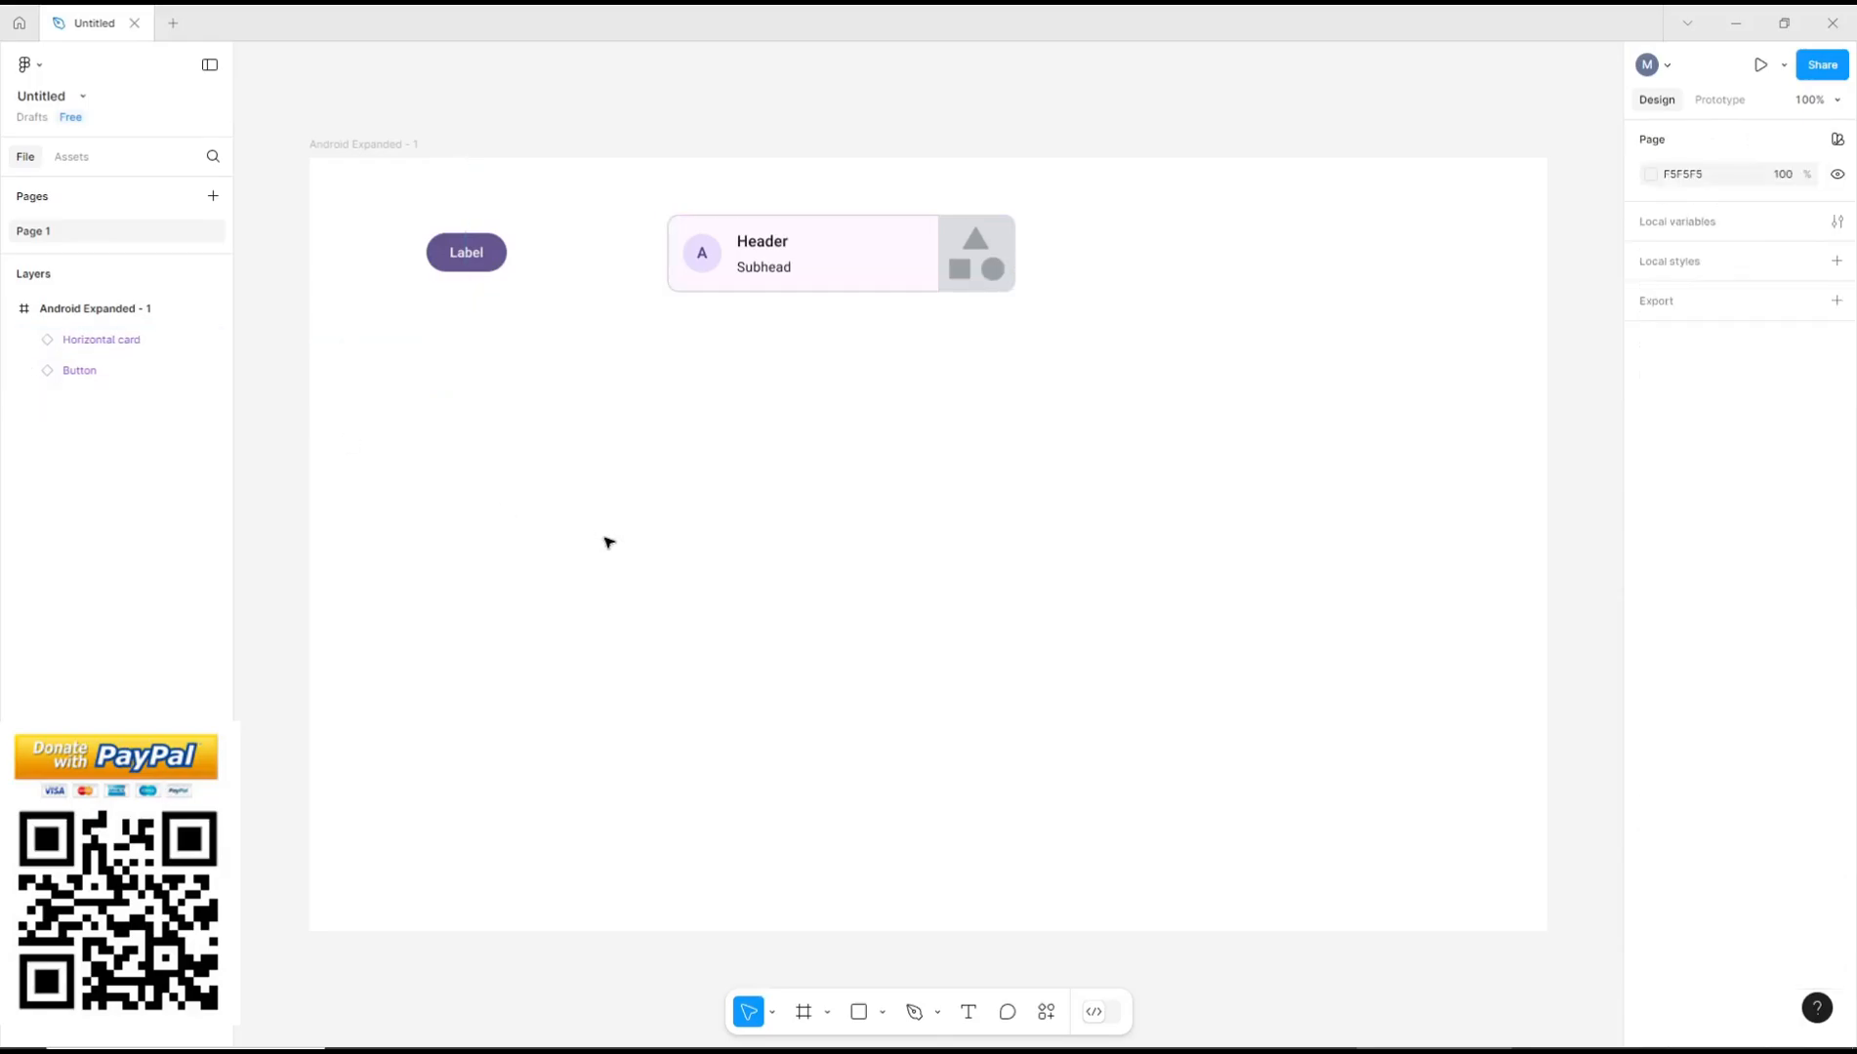
mouse_move(601, 542)
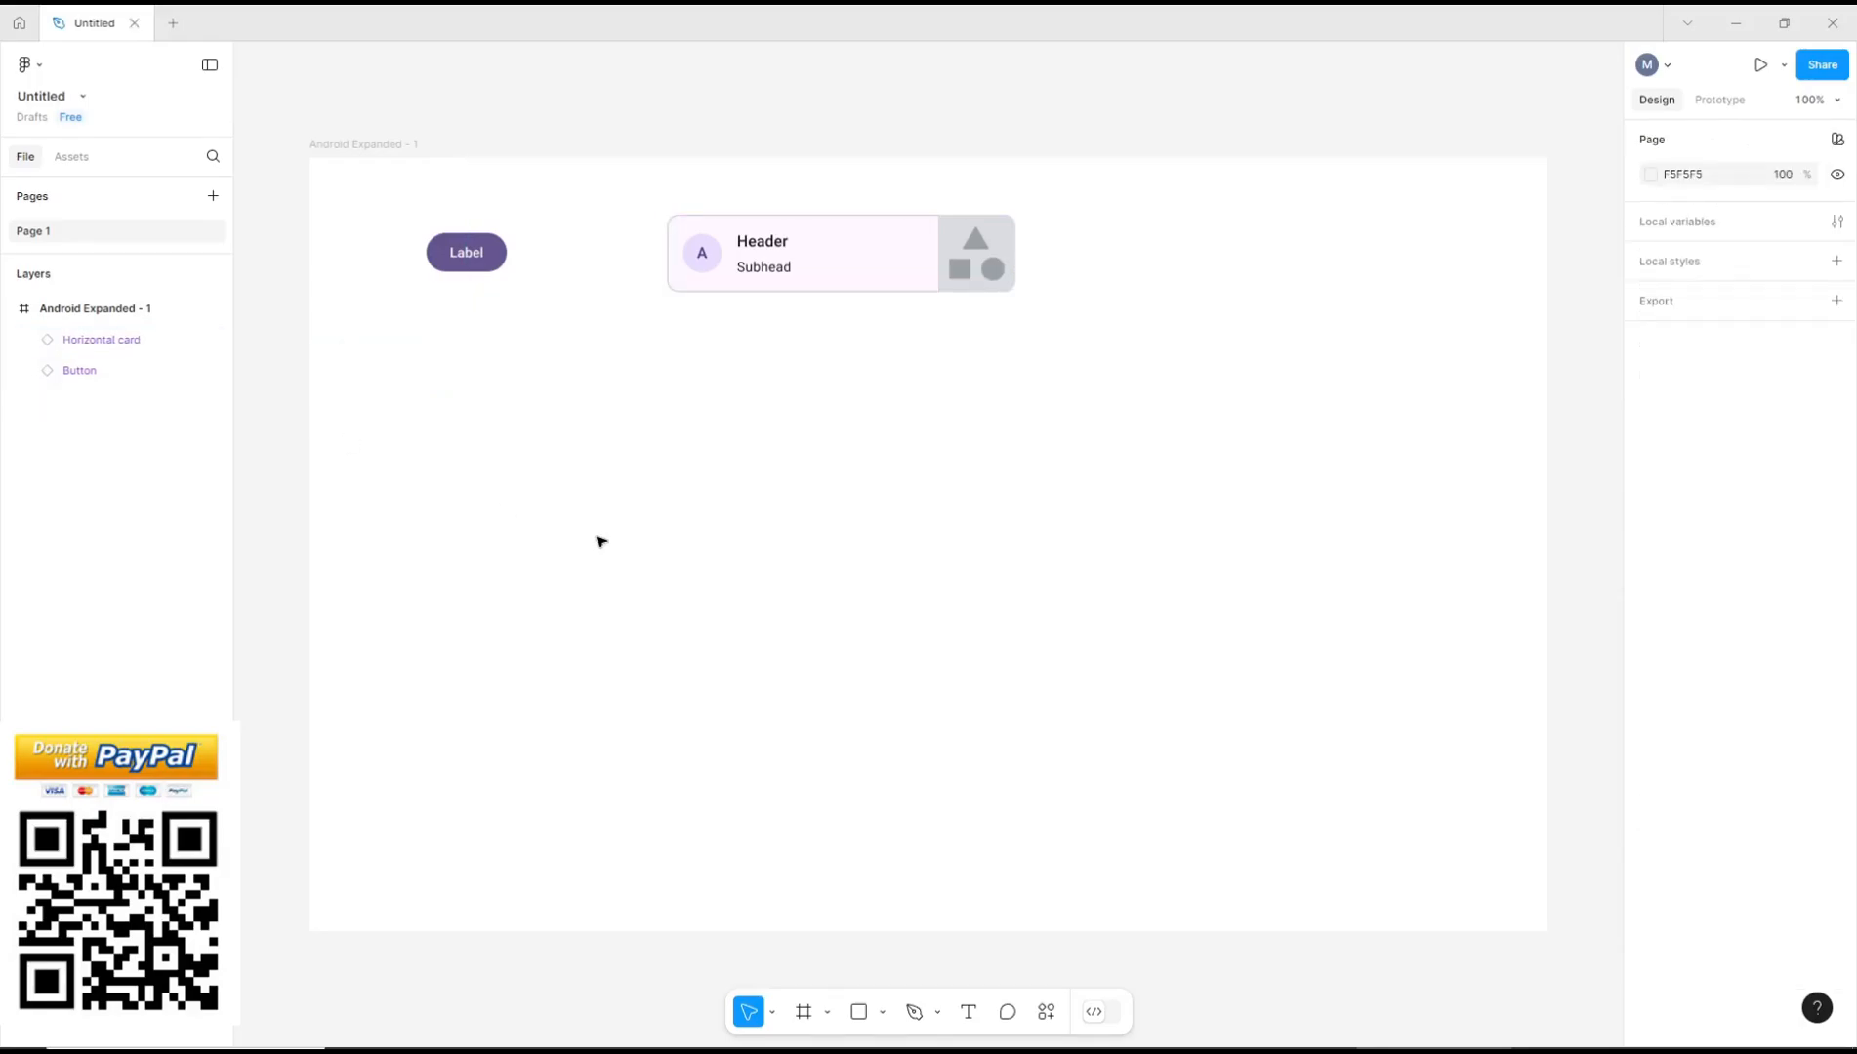
Step: Hide the Horizontal card layer, show it again, then select the Button layer
click(98, 340)
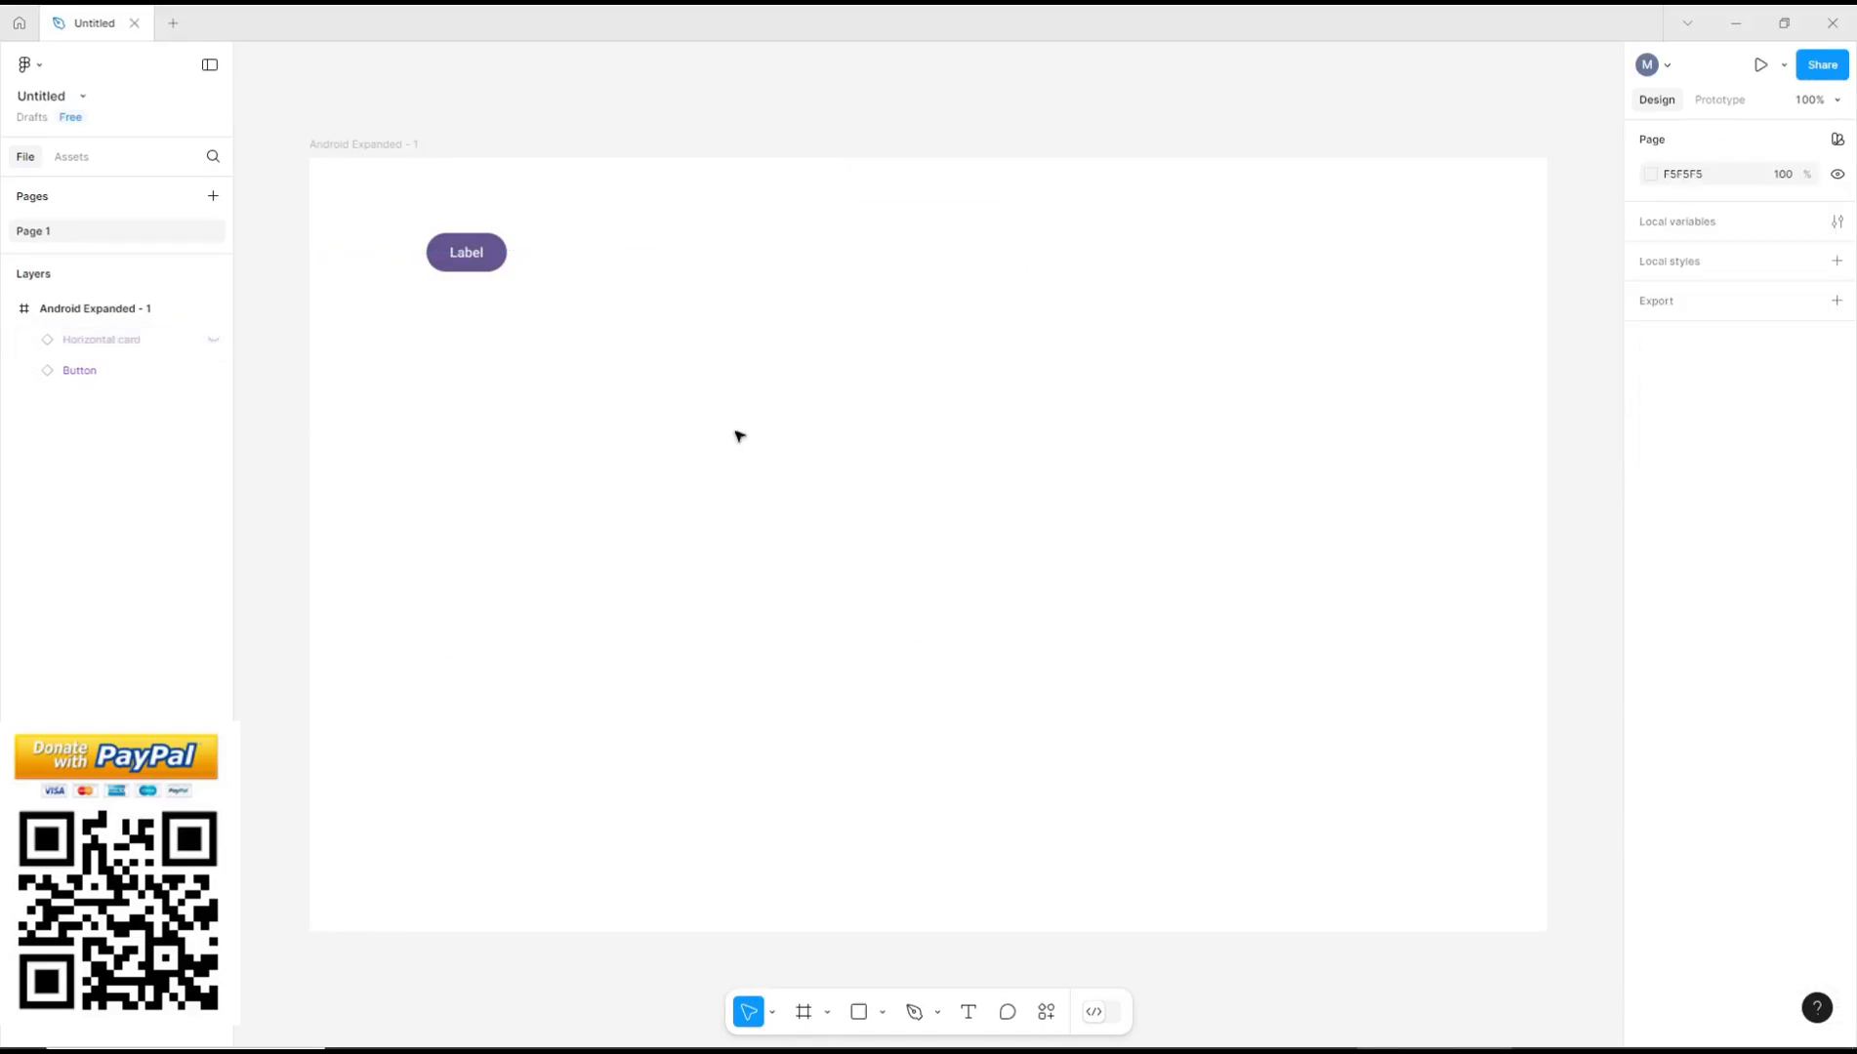
mouse_move(826, 441)
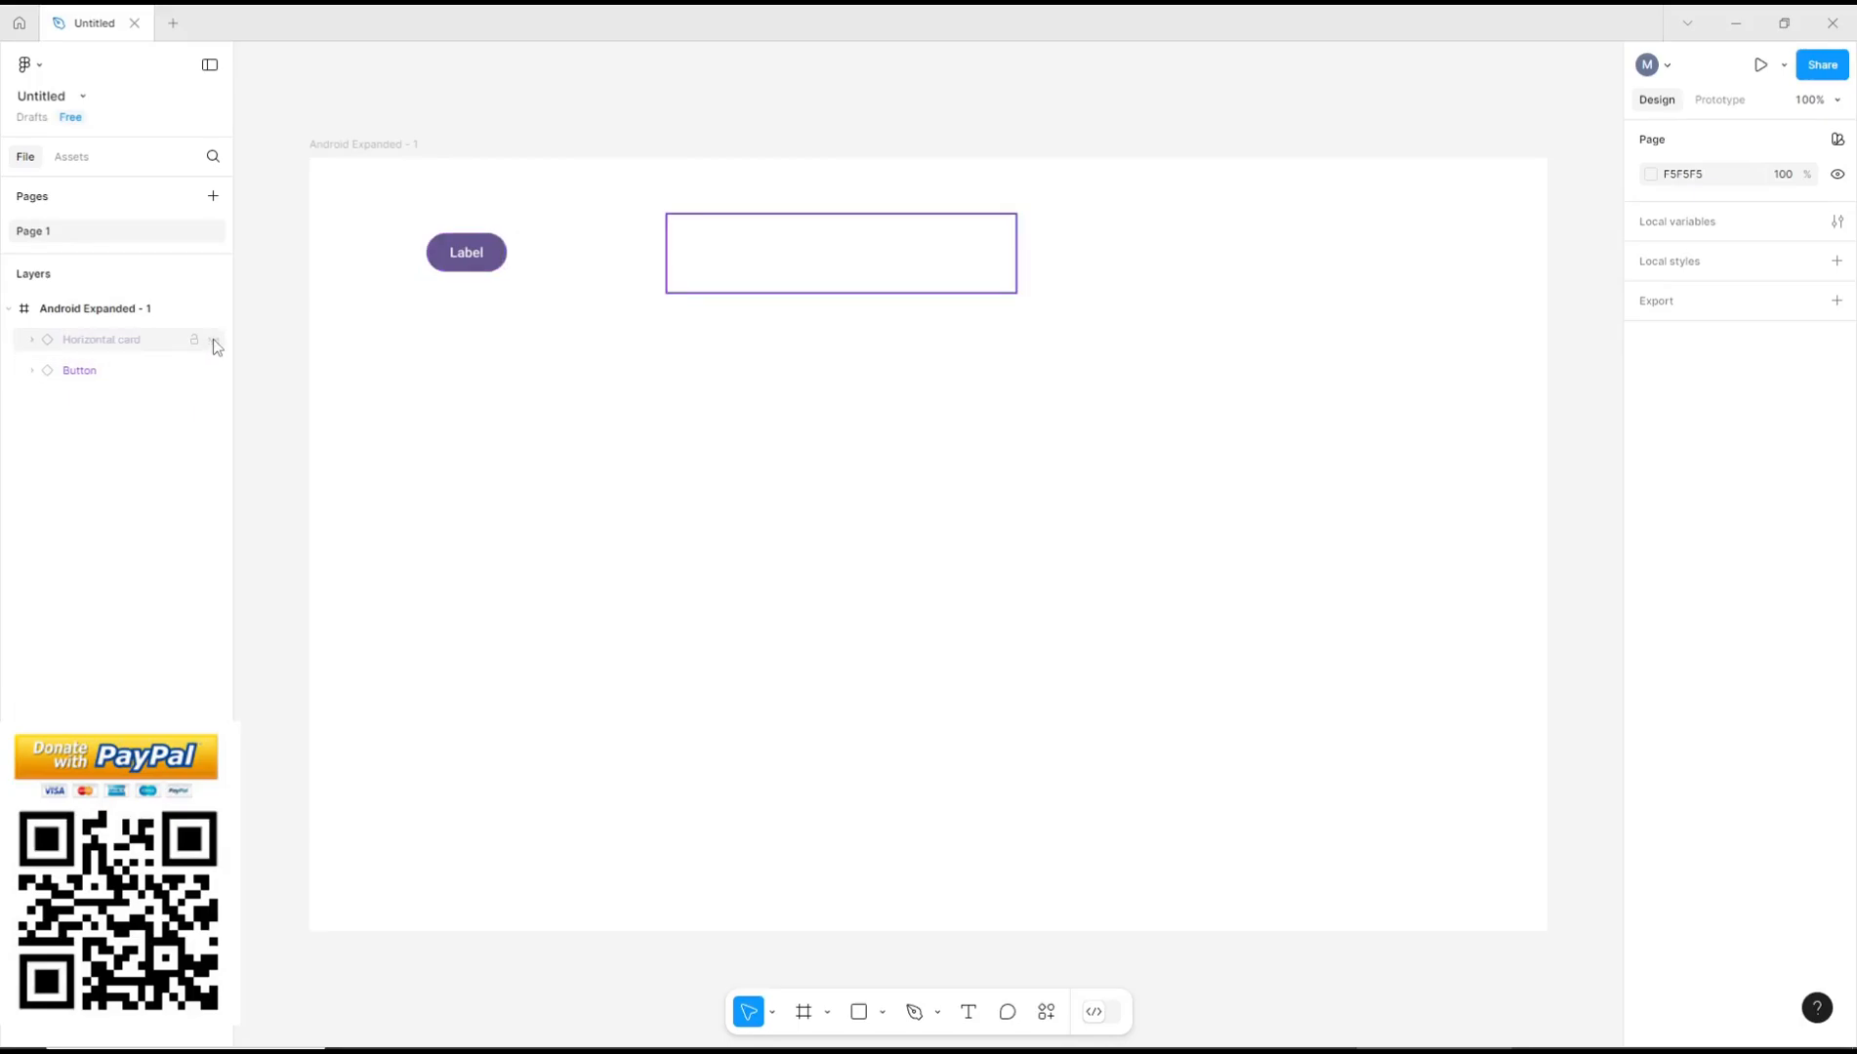
click(214, 339)
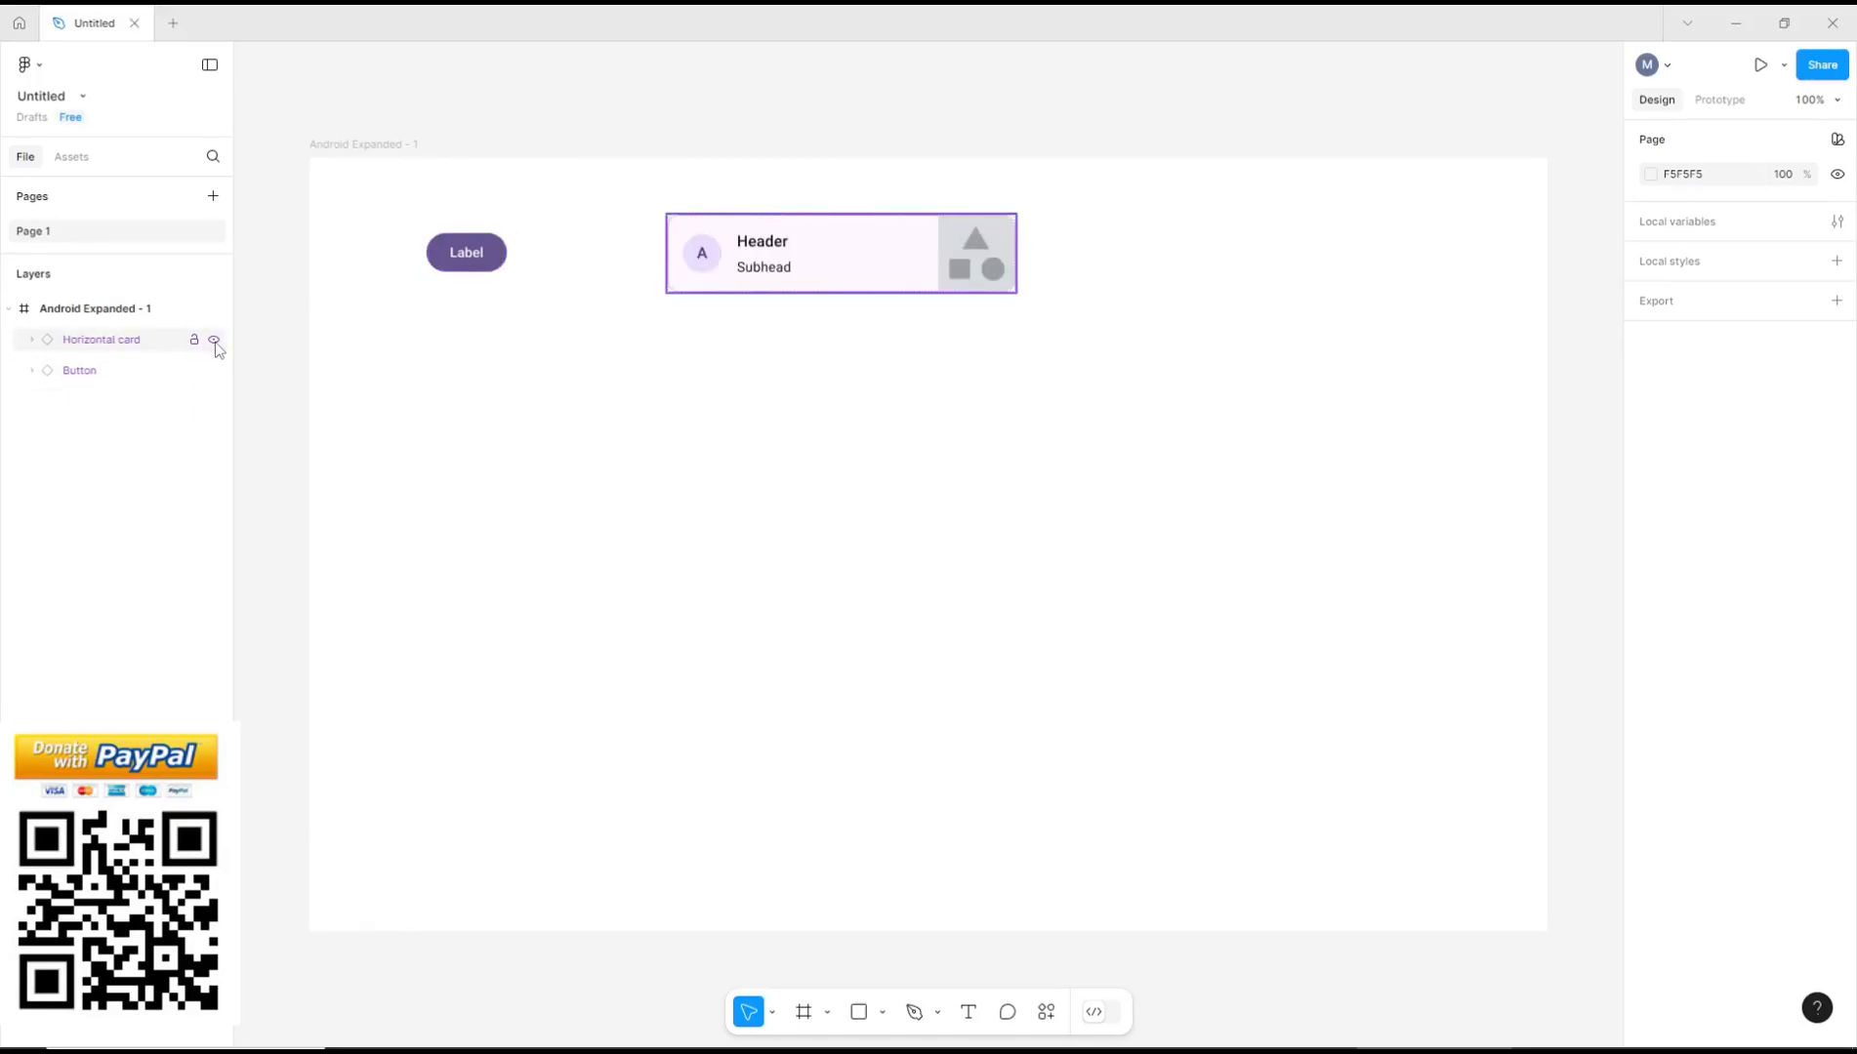
click(78, 371)
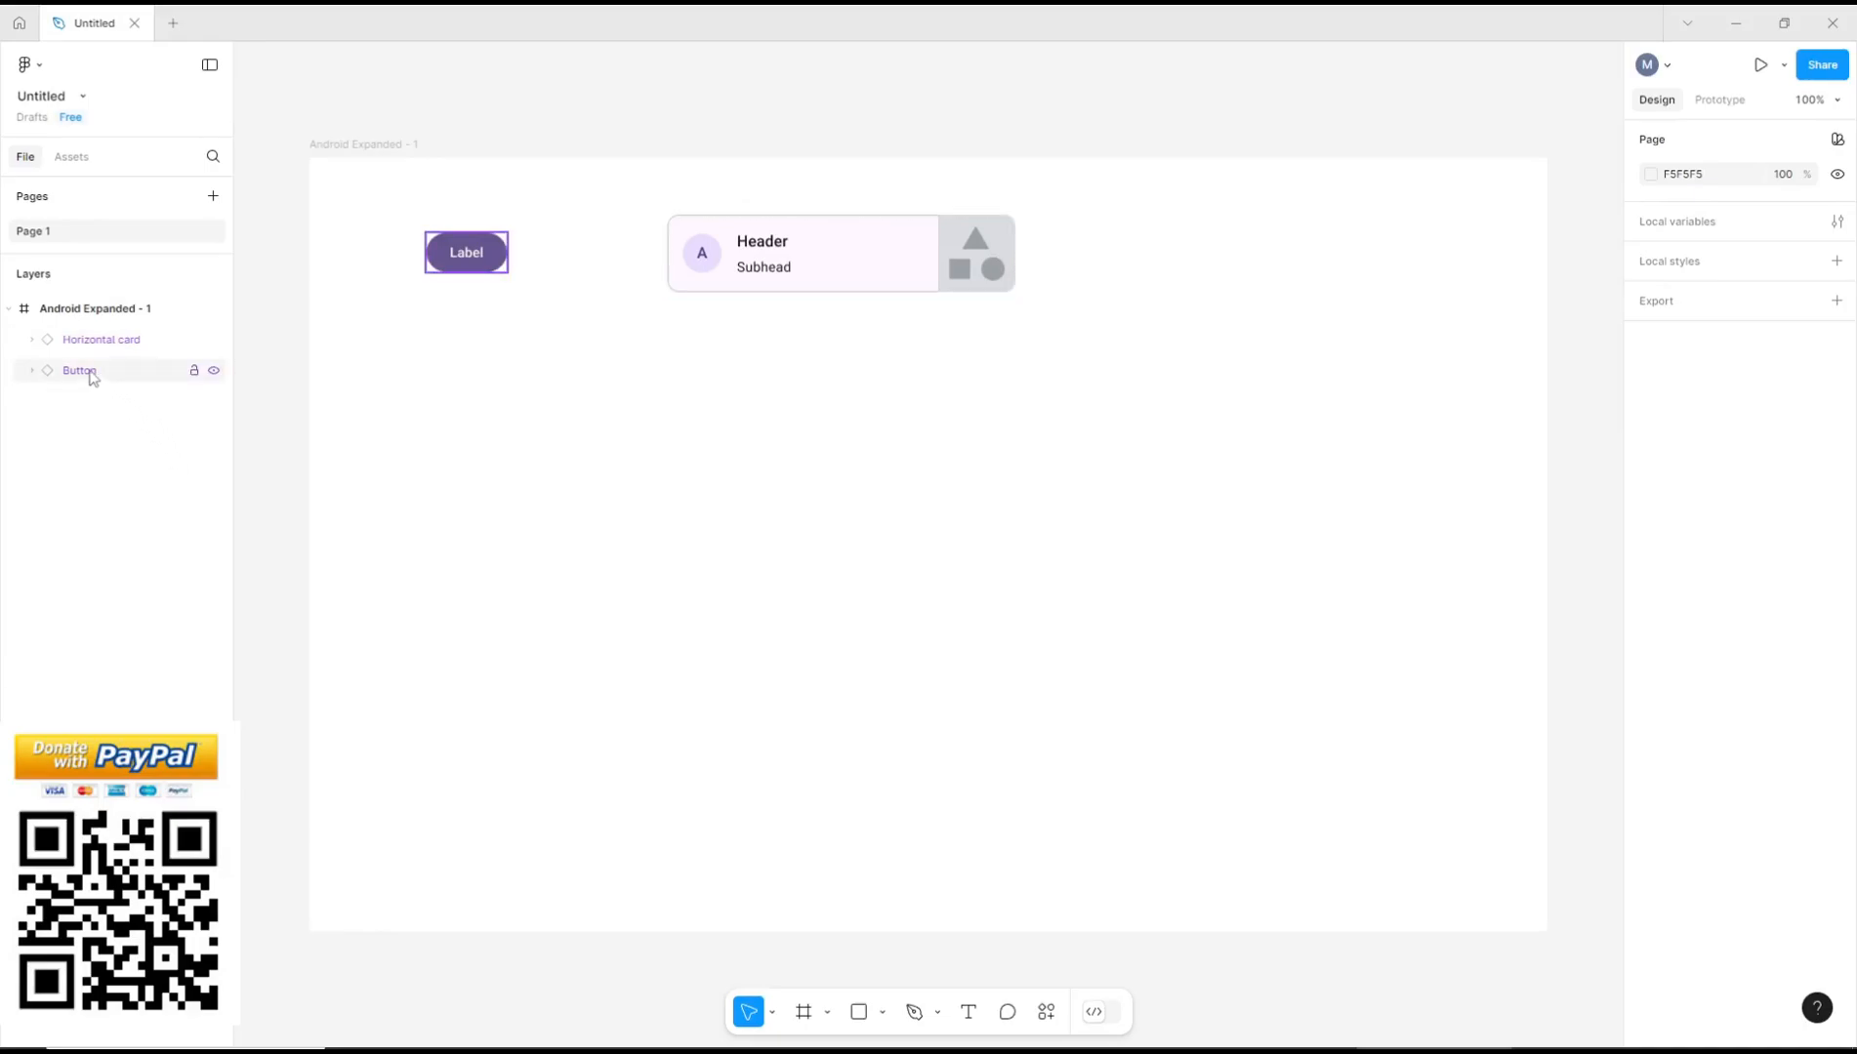
click(78, 371)
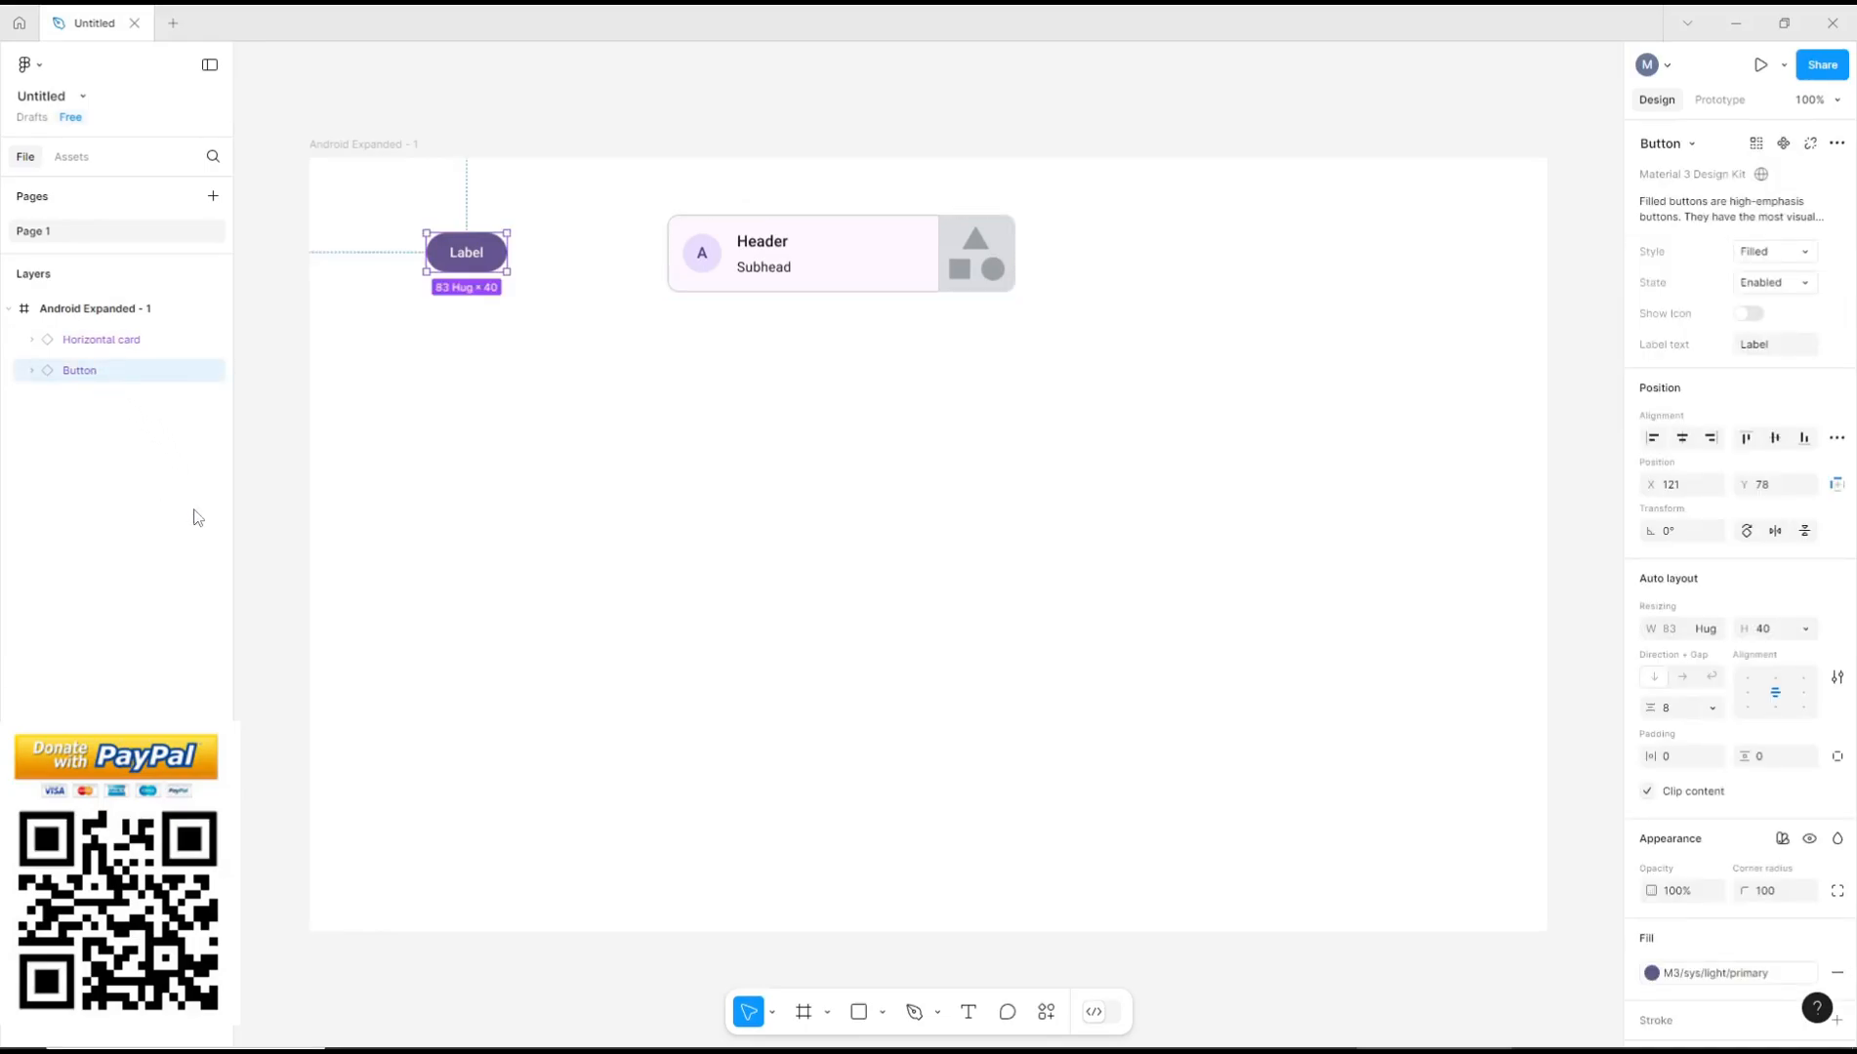